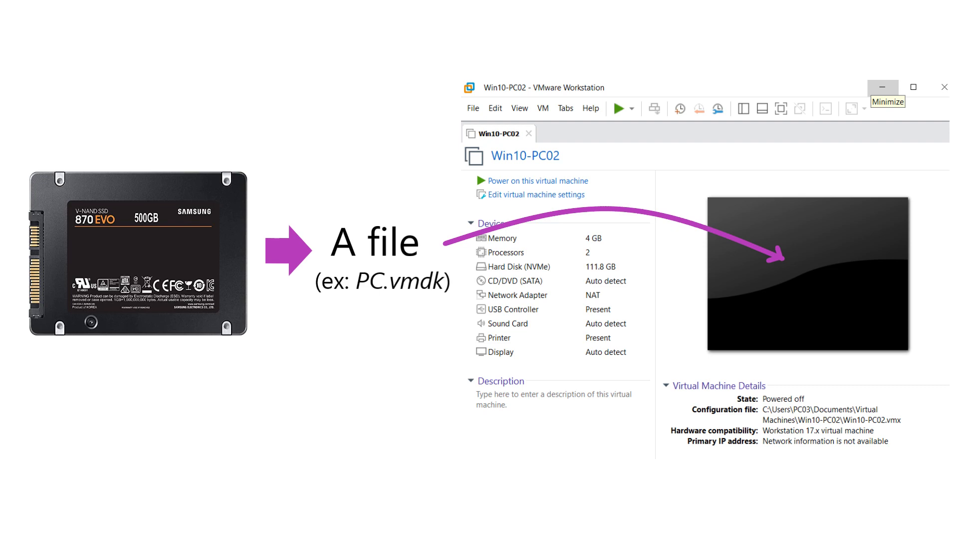
Step: End the slide show and return to the NHV BOOT desktop with the imaging tools open
{"action": "left_click", "coordinate": [880, 87]}
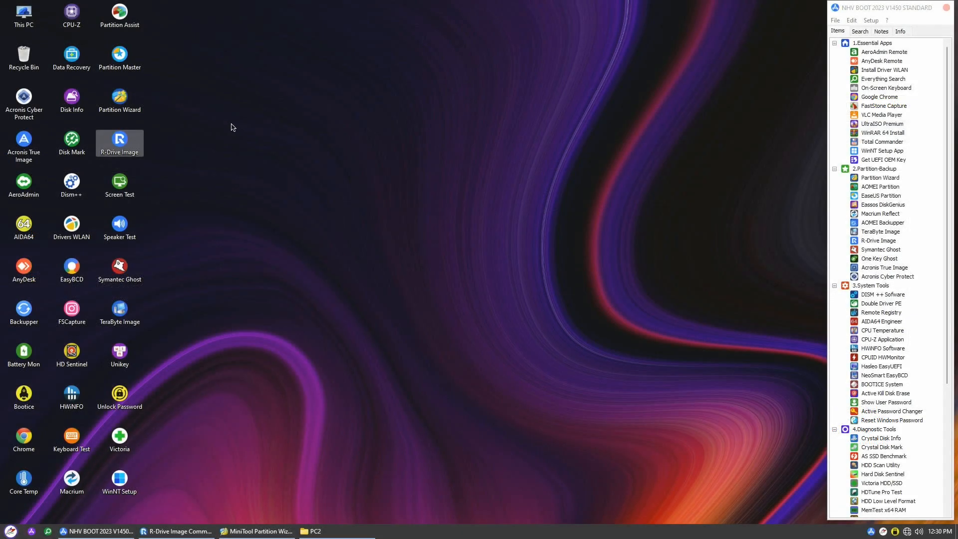
{"action": "mouse_move", "coordinate": [282, 151]}
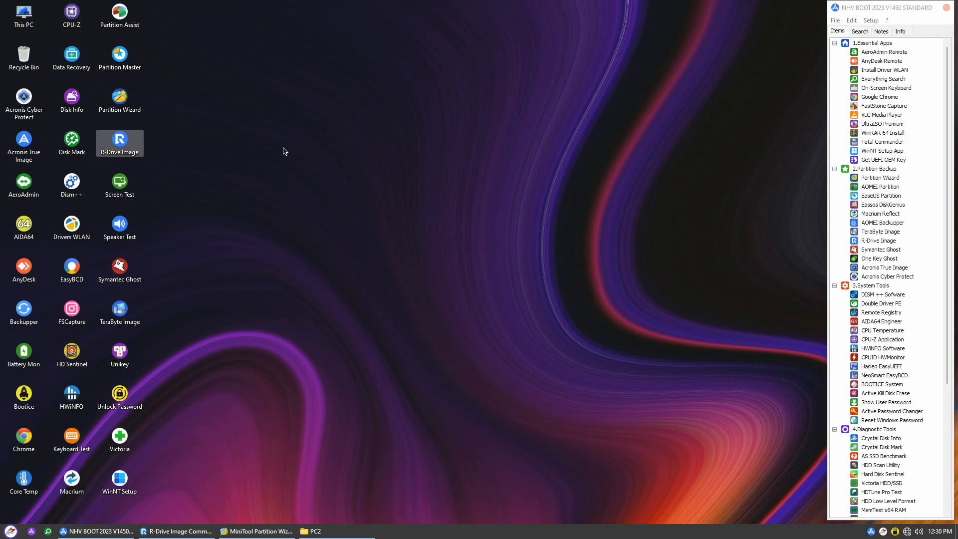
{"action": "mouse_move", "coordinate": [249, 146]}
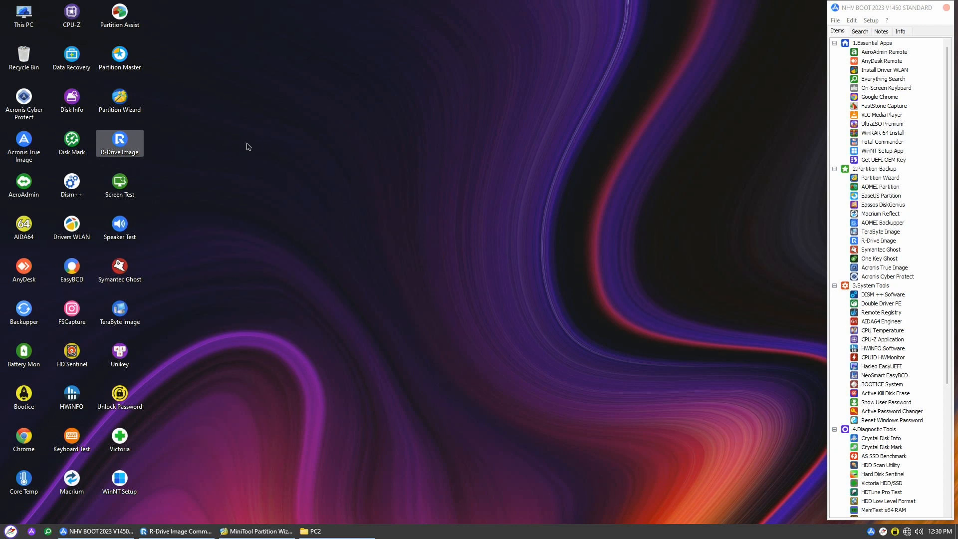
{"action": "left_click_drag", "start_coordinate": [120, 143], "coordinate": [369, 201]}
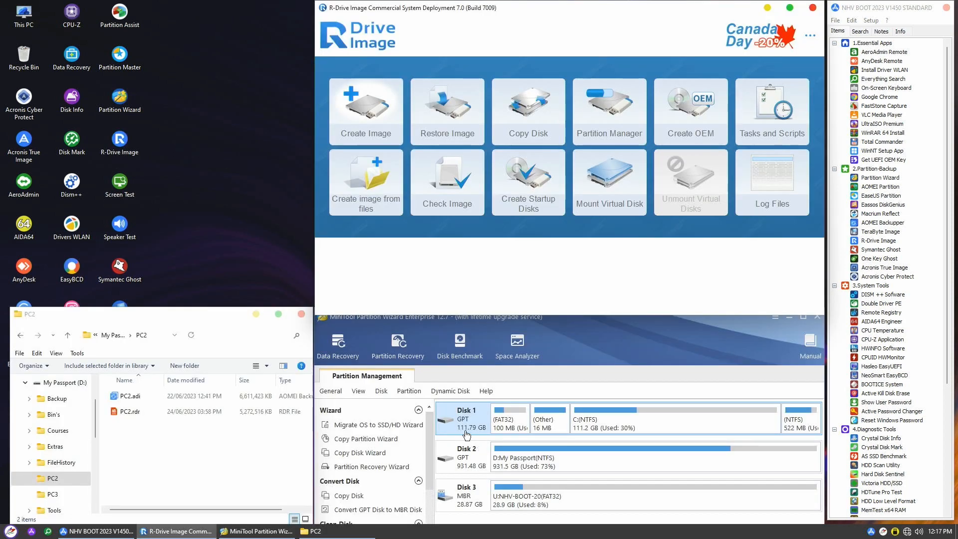
{"action": "mouse_move", "coordinate": [486, 436]}
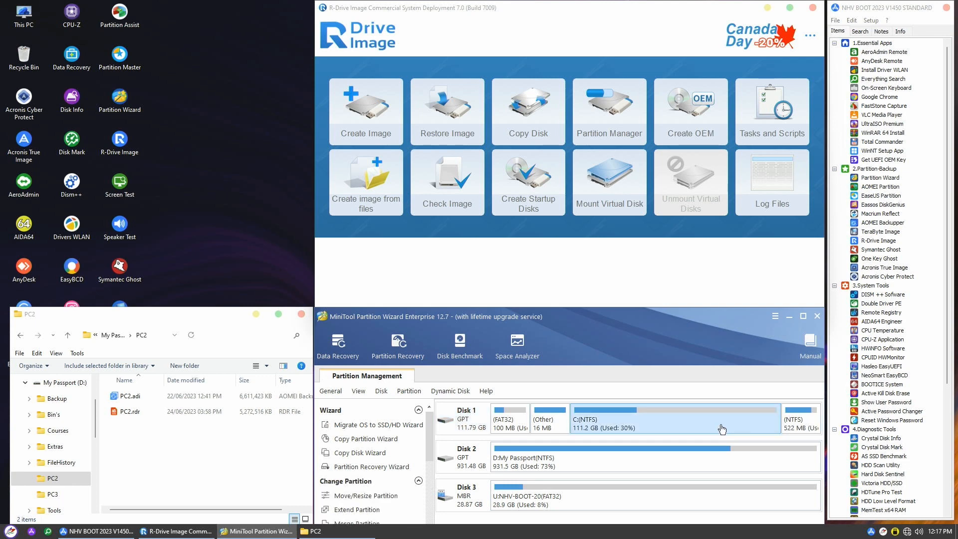
{"action": "mouse_move", "coordinate": [699, 436]}
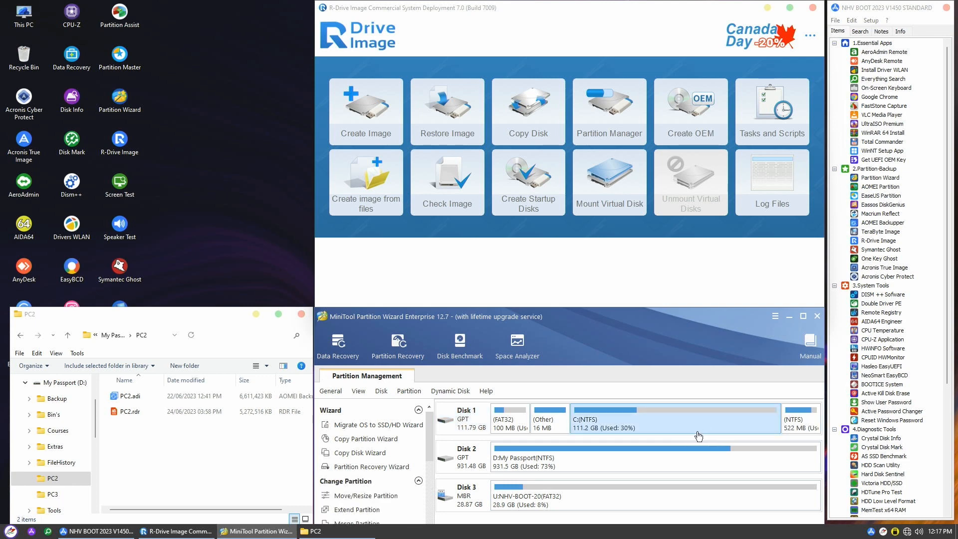
{"action": "mouse_move", "coordinate": [366, 110]}
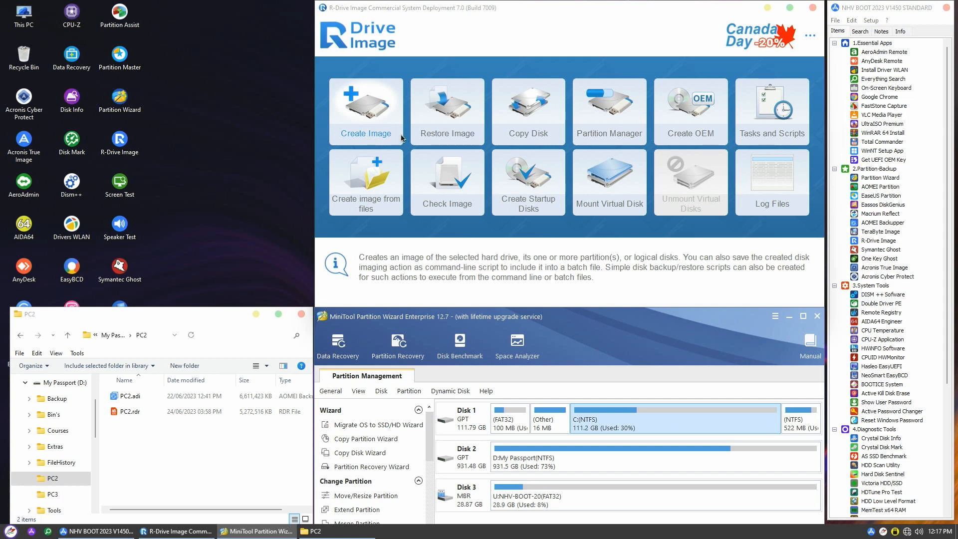
Step: Start Create Image and select the whole 111.7GB GPT system disk with all four partitions
{"action": "left_click", "coordinate": [366, 110]}
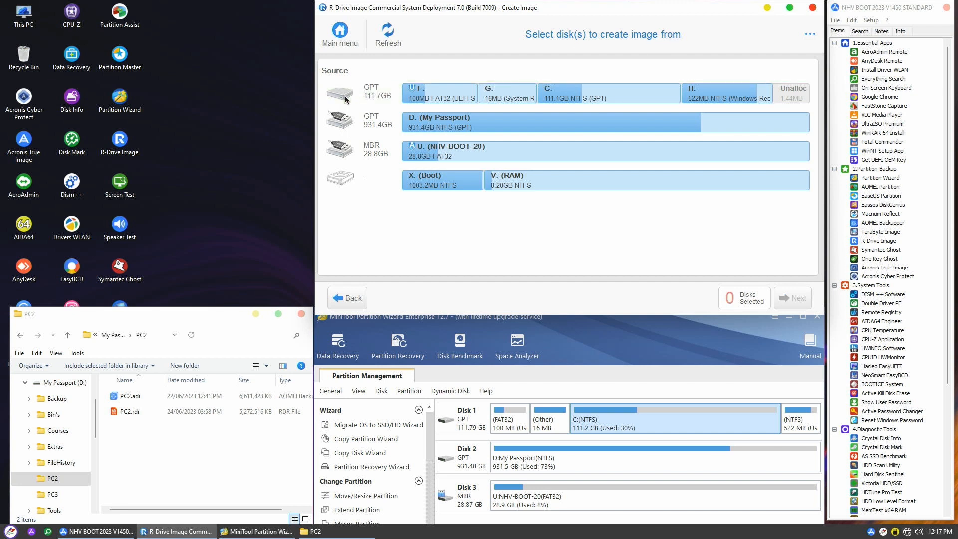
{"action": "left_click", "coordinate": [345, 94]}
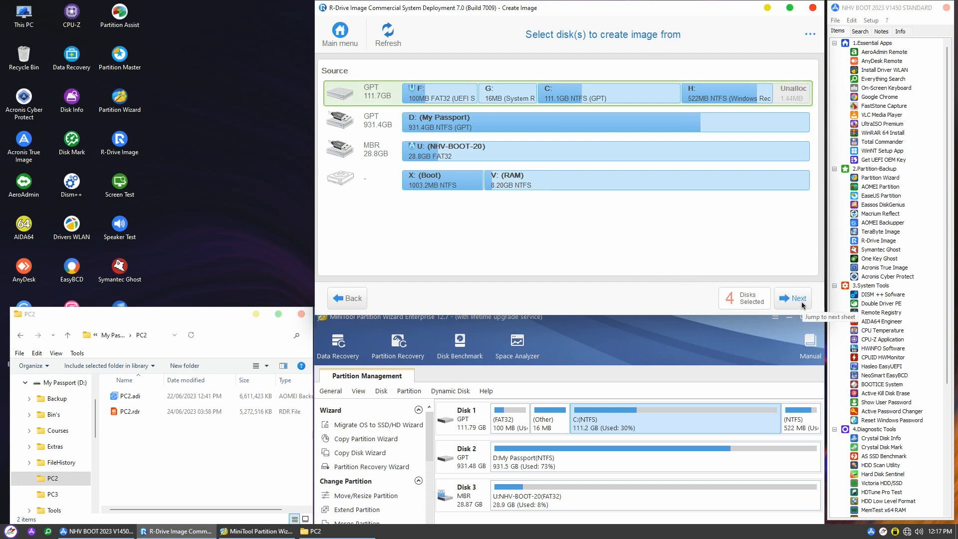
Step: Set the destination to D:\PC2\Win10-PC02 in VMDK format
{"action": "left_click", "coordinate": [798, 299]}
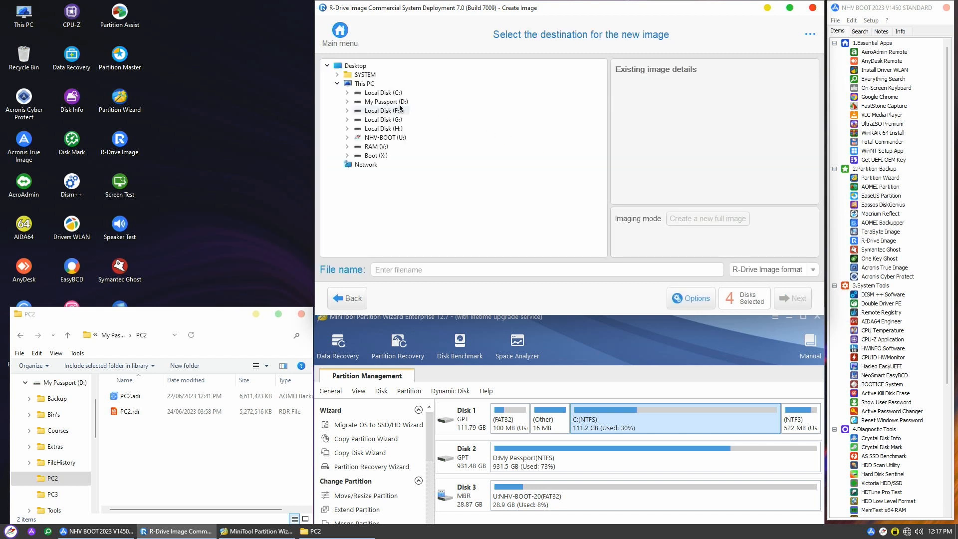
{"action": "mouse_move", "coordinate": [387, 119]}
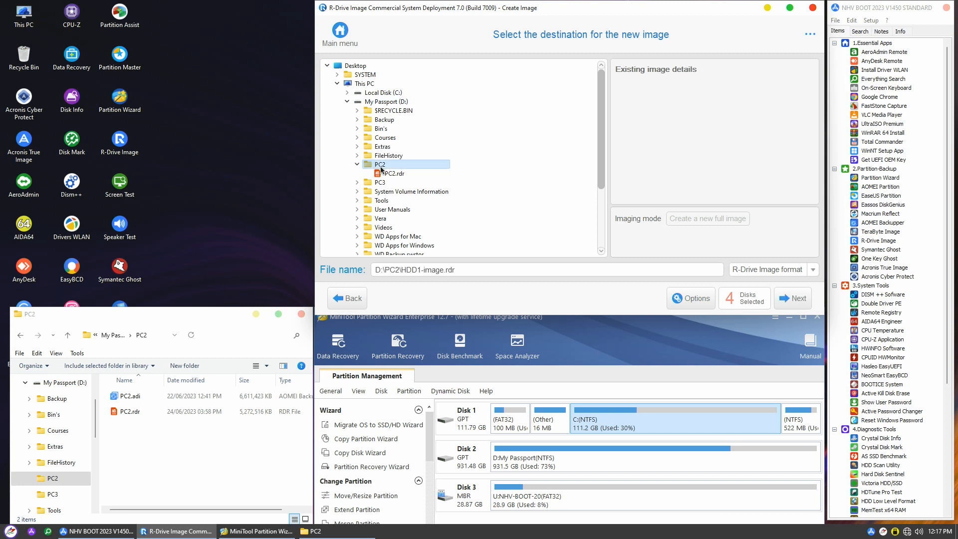
{"action": "type", "text": "Win10"}
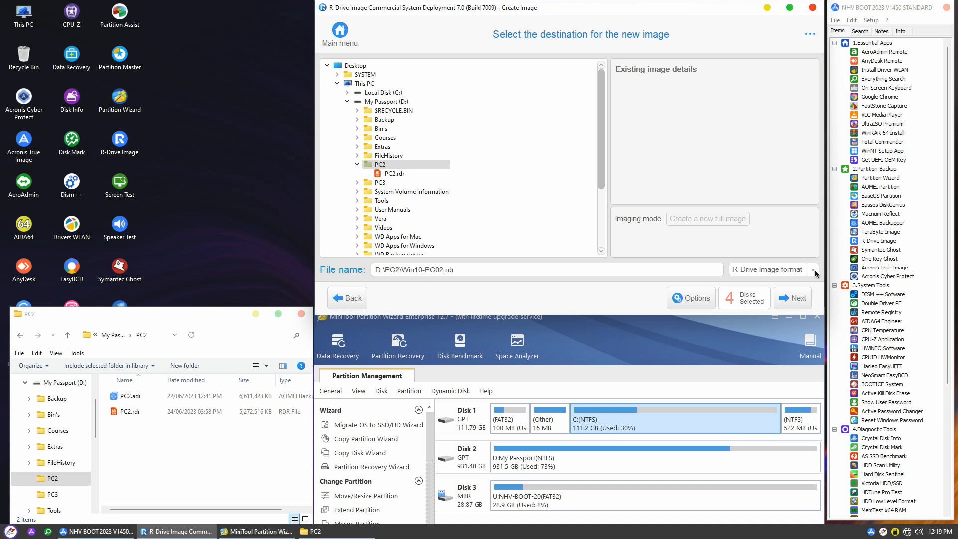
{"action": "left_click", "coordinate": [814, 269]}
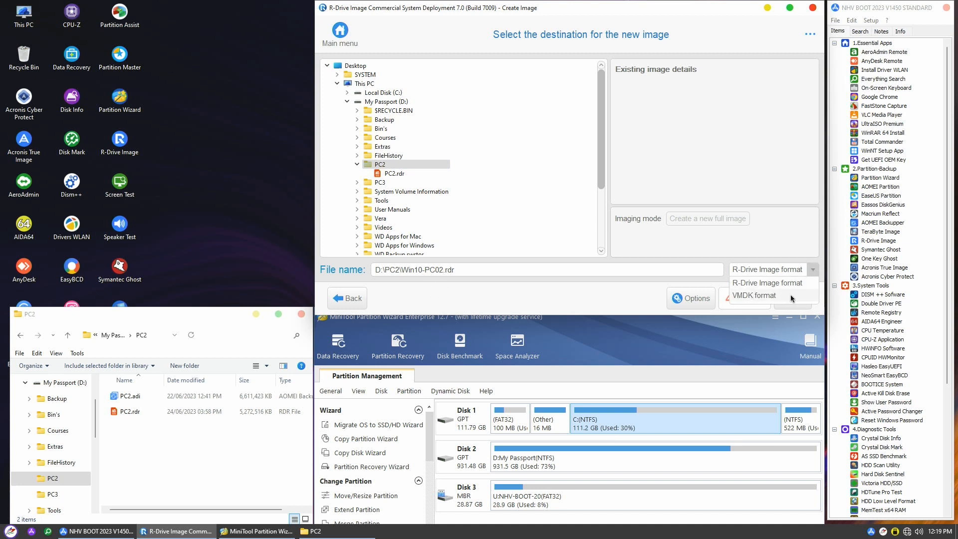
{"action": "left_click", "coordinate": [756, 296]}
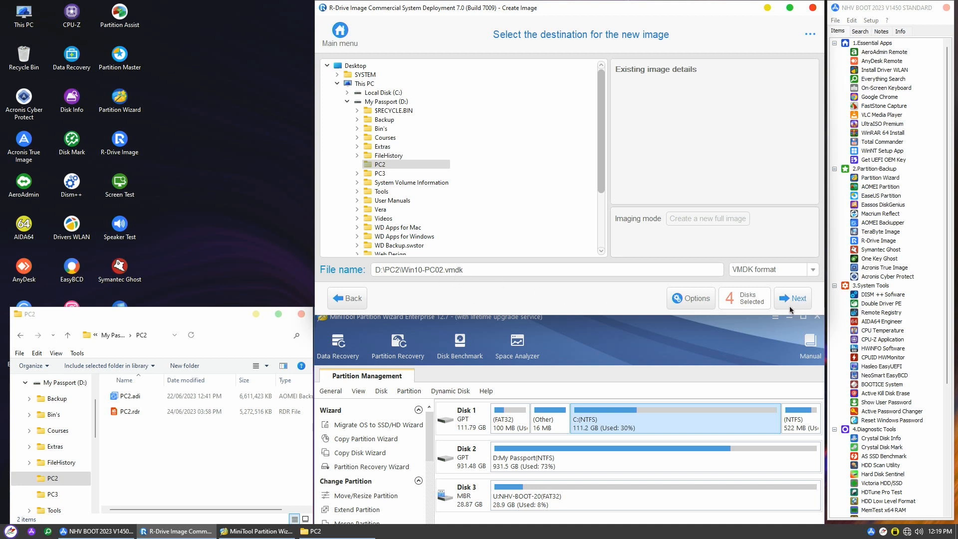
Step: Review the five-operation summary of about 34.7 GB and start imaging
{"action": "left_click", "coordinate": [792, 299]}
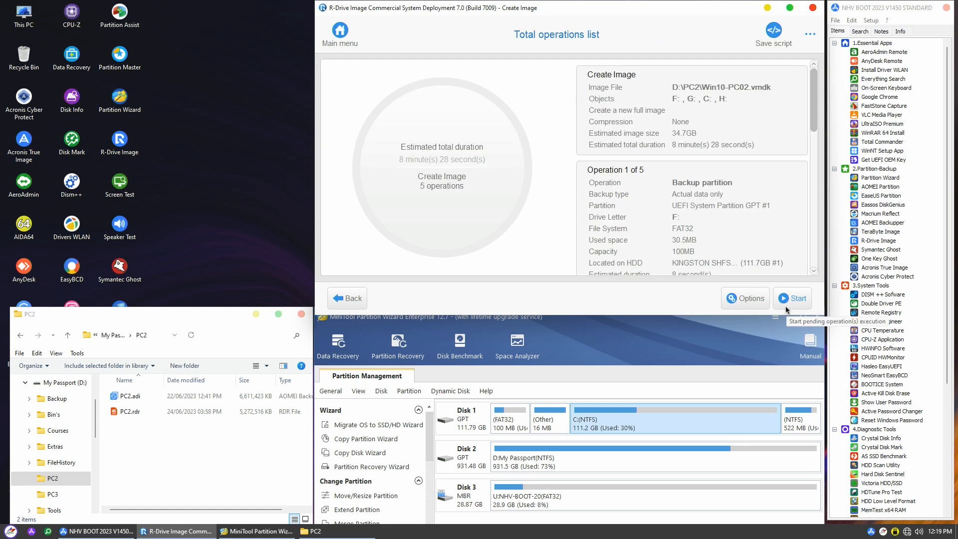
{"action": "mouse_move", "coordinate": [429, 169]}
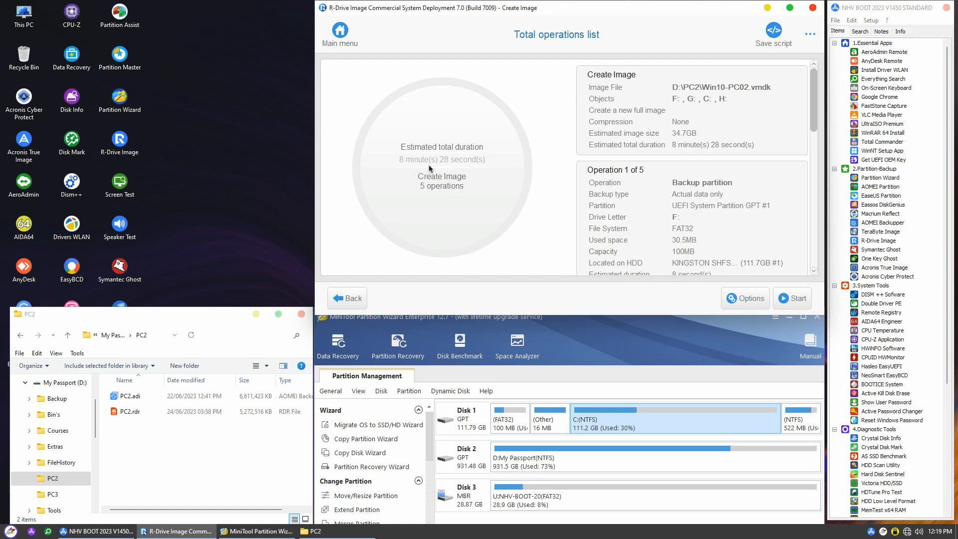
{"action": "mouse_move", "coordinate": [625, 84]}
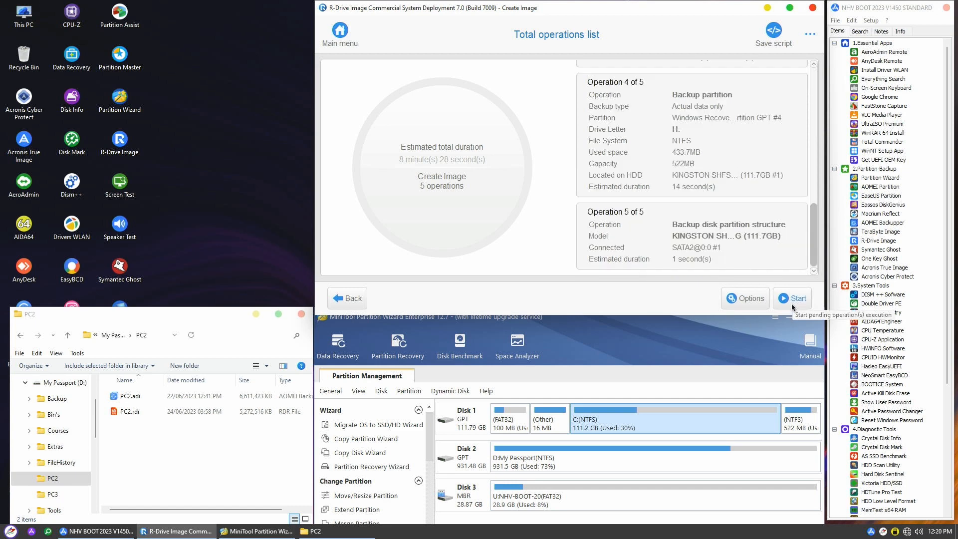
{"action": "left_click", "coordinate": [792, 298]}
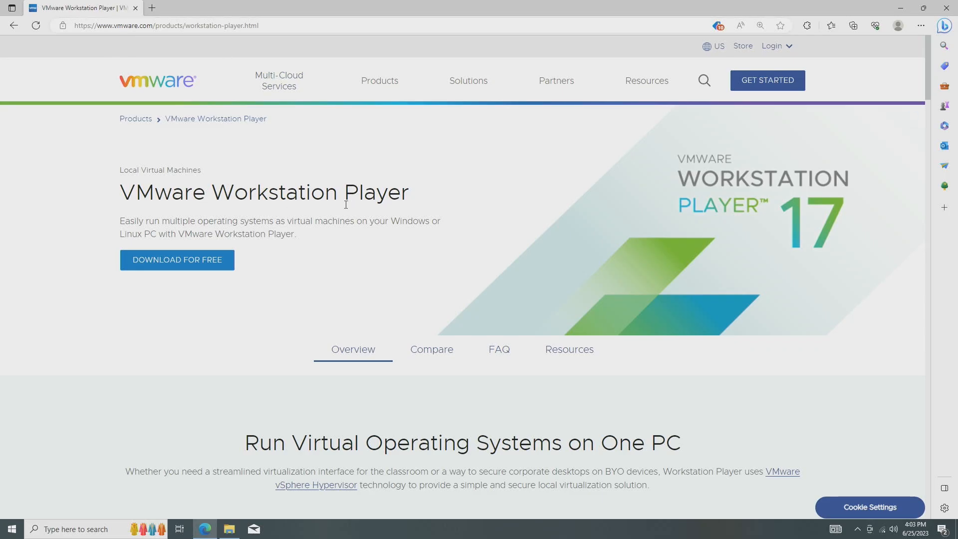
Step: Download VMware-player-full-17.0.2 for Windows 64-bit into the Downloads folder
{"action": "left_click", "coordinate": [178, 259]}
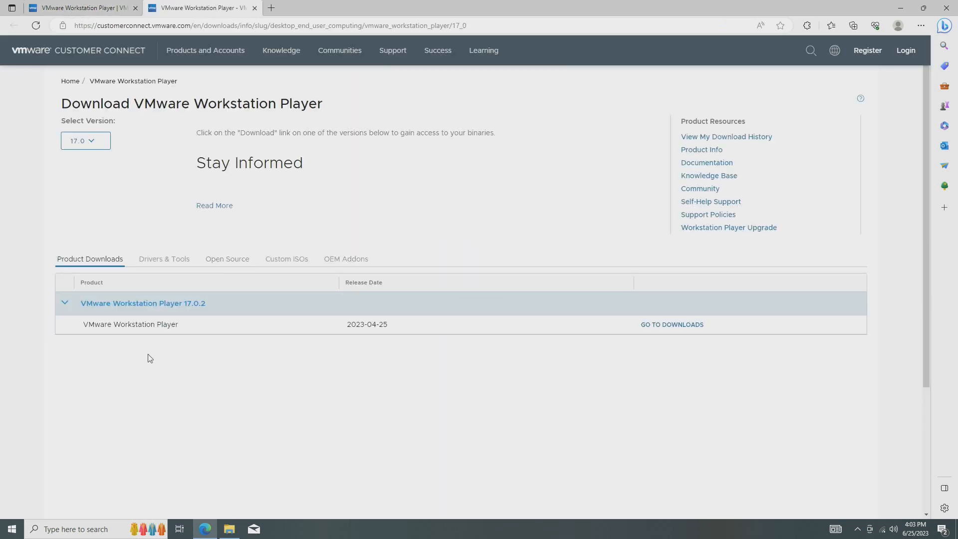
{"action": "left_click", "coordinate": [671, 324]}
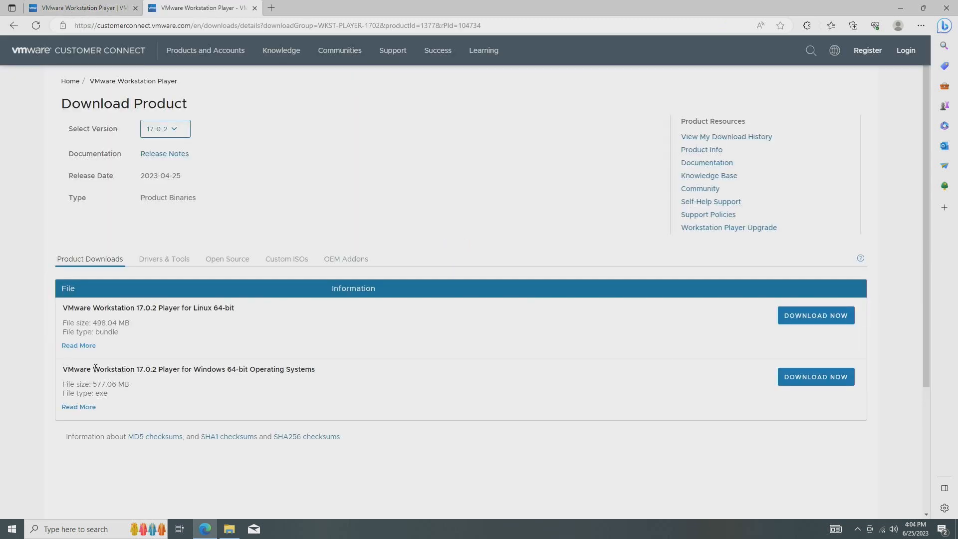
{"action": "left_click", "coordinate": [816, 376]}
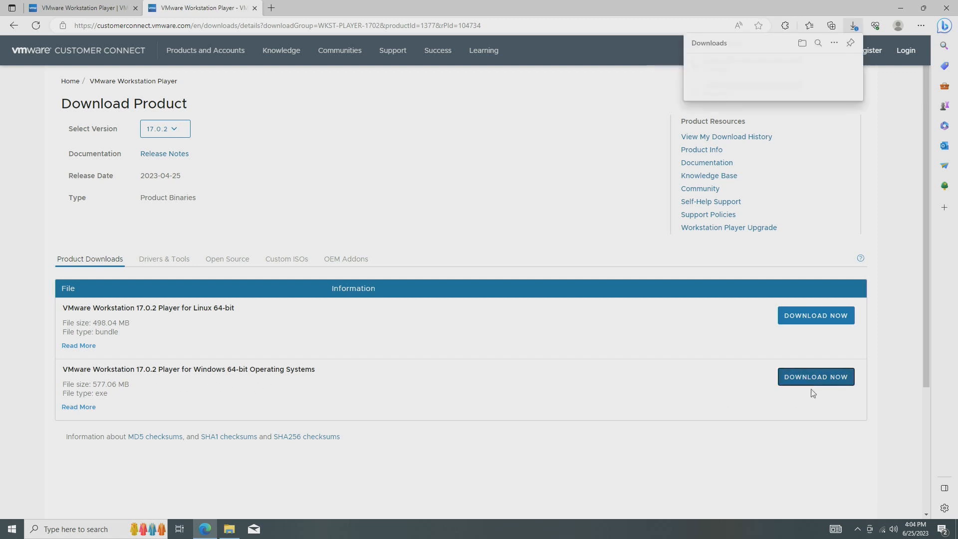
{"action": "left_click", "coordinate": [816, 377]}
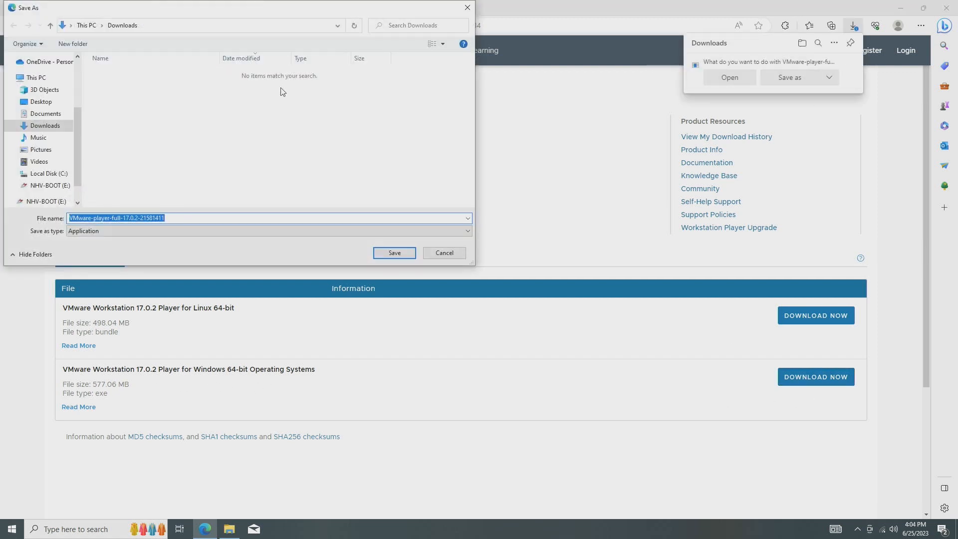
{"action": "left_click", "coordinate": [394, 253]}
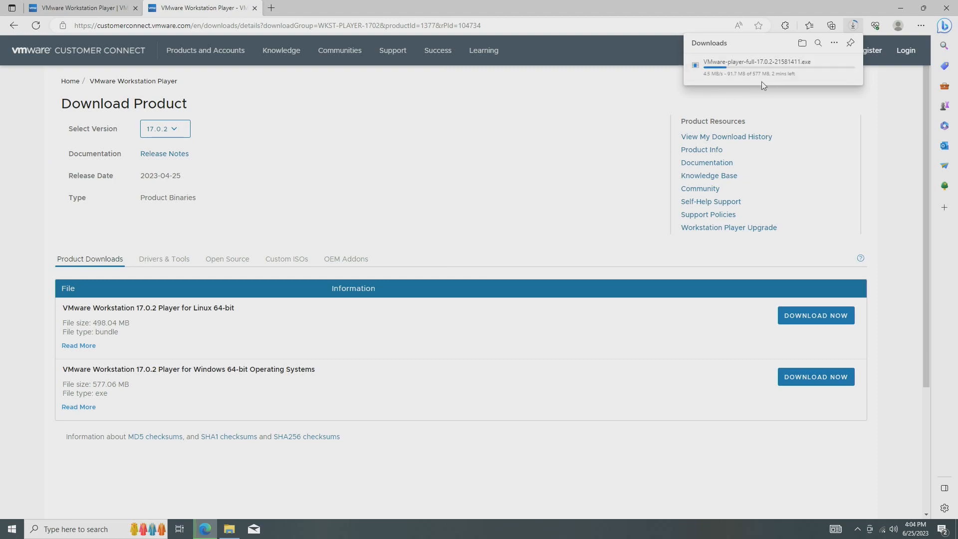
Step: Start a typical new VM, installing the OS later, with guest Windows 10 x64
{"action": "left_click", "coordinate": [11, 25]}
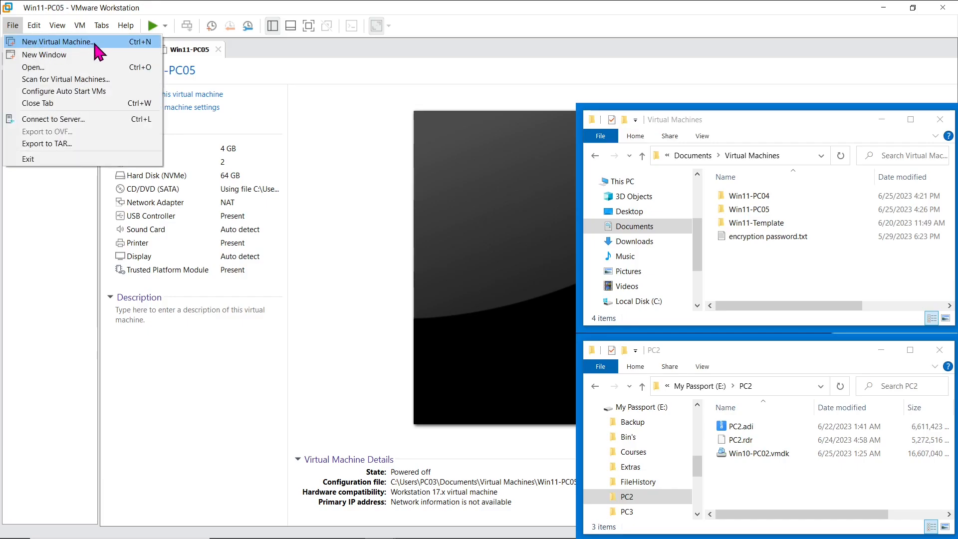
{"action": "left_click", "coordinate": [58, 42]}
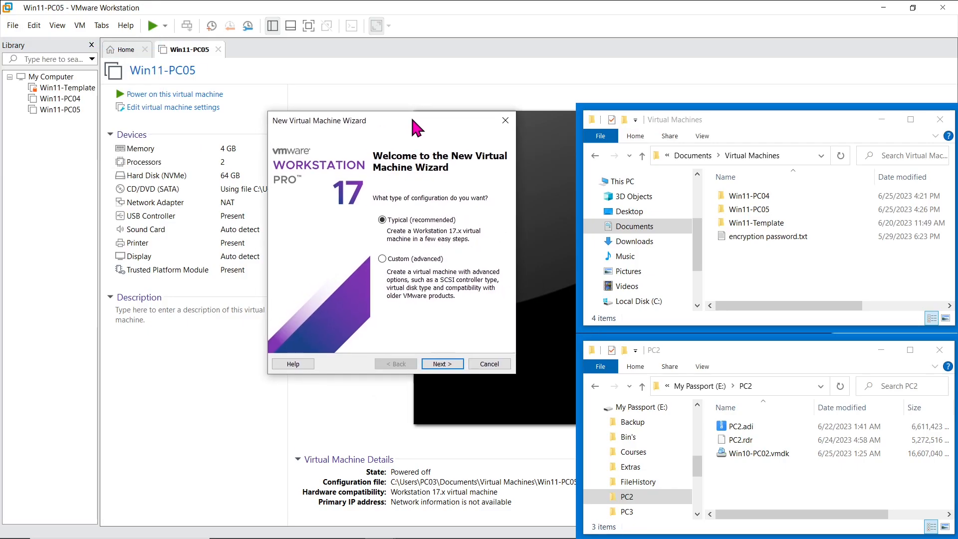
{"action": "mouse_move", "coordinate": [473, 247]}
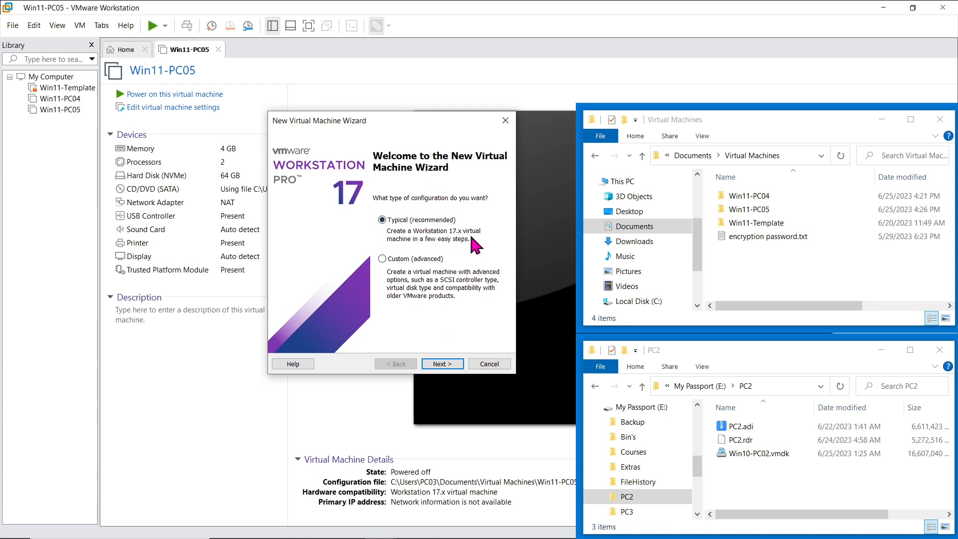
{"action": "left_click", "coordinate": [441, 364]}
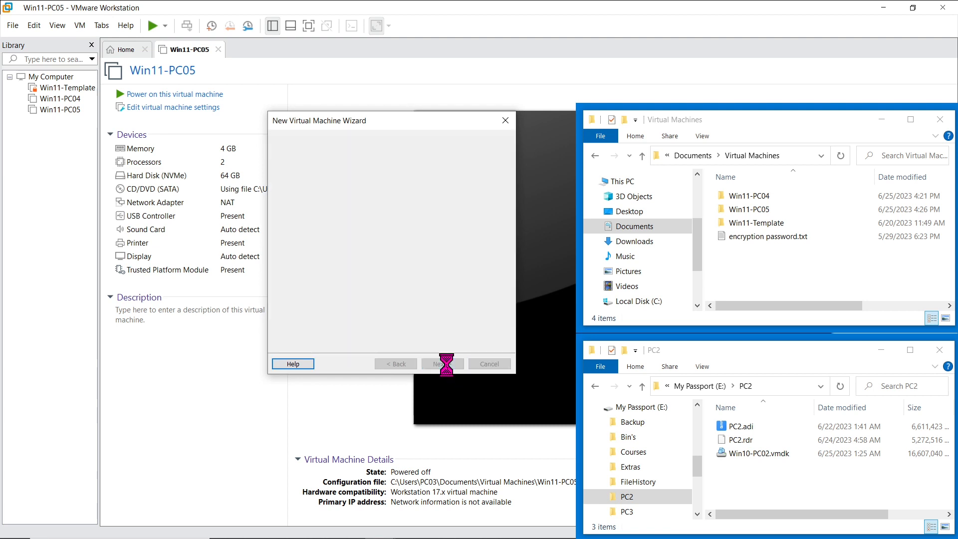
{"action": "left_click", "coordinate": [441, 363]}
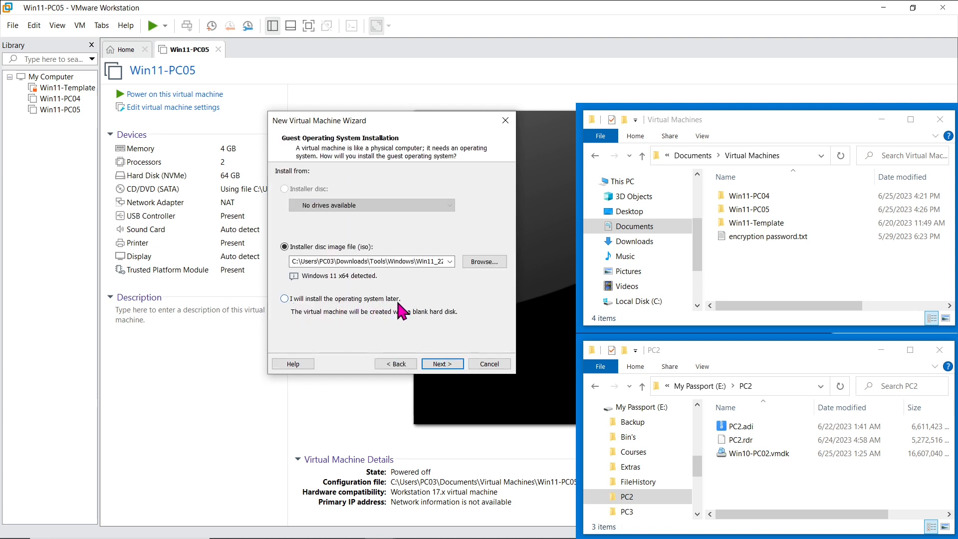
{"action": "left_click", "coordinate": [283, 299]}
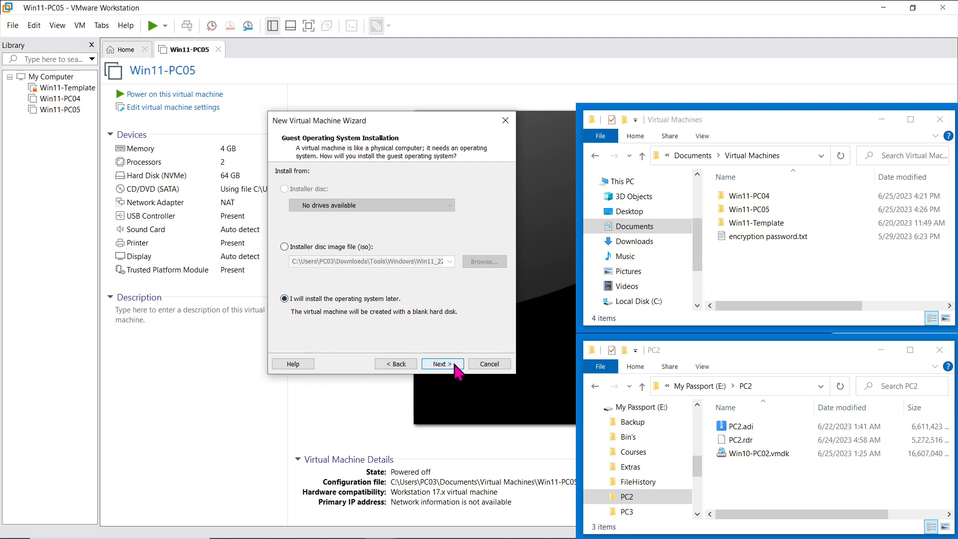
{"action": "left_click", "coordinate": [442, 363]}
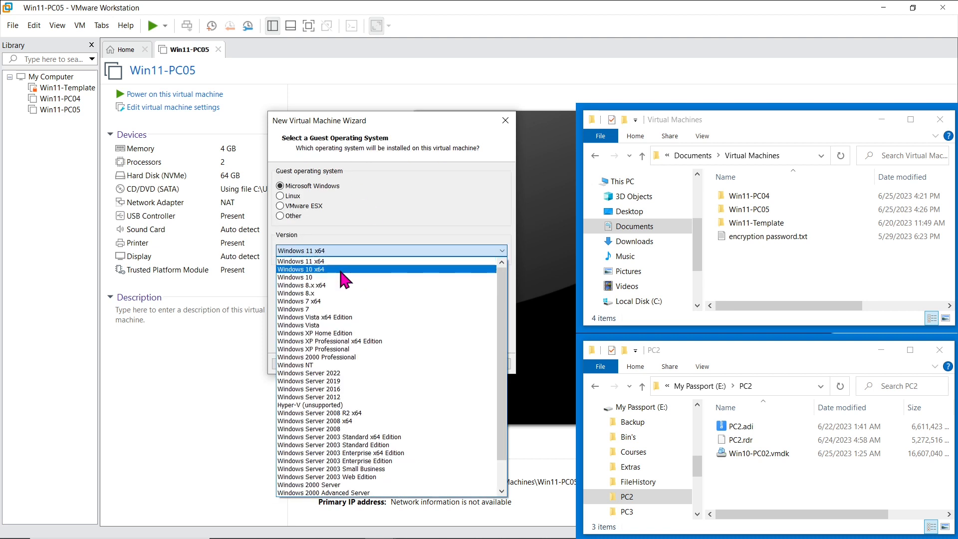
{"action": "left_click", "coordinate": [302, 269]}
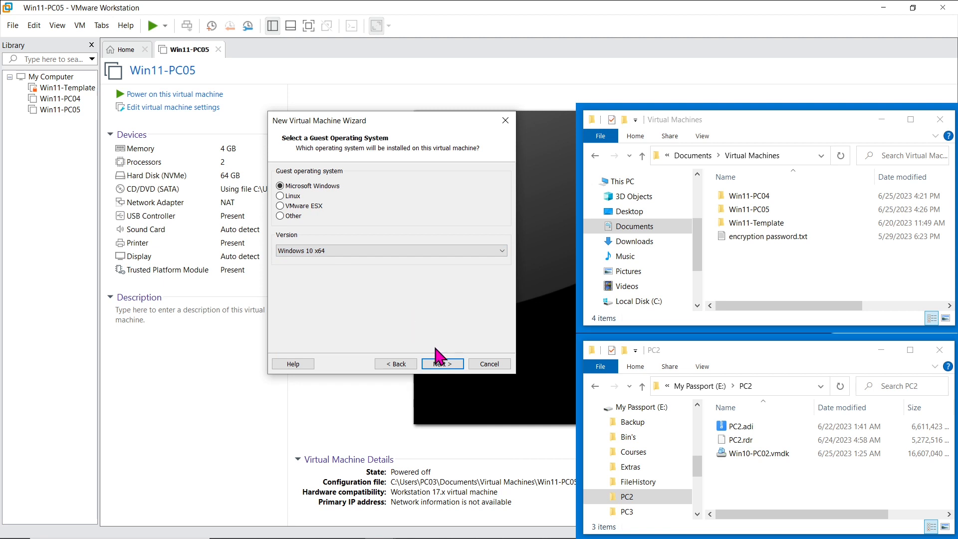
{"action": "left_click", "coordinate": [442, 364]}
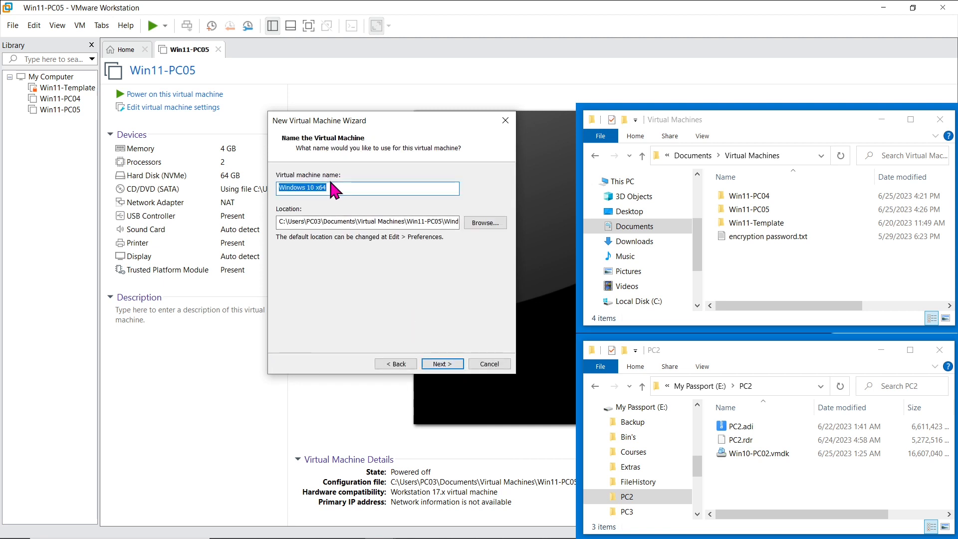
Step: Name the machine Win10-PC02 and browse for its storage folder
{"action": "type", "text": "Win10-PC02"}
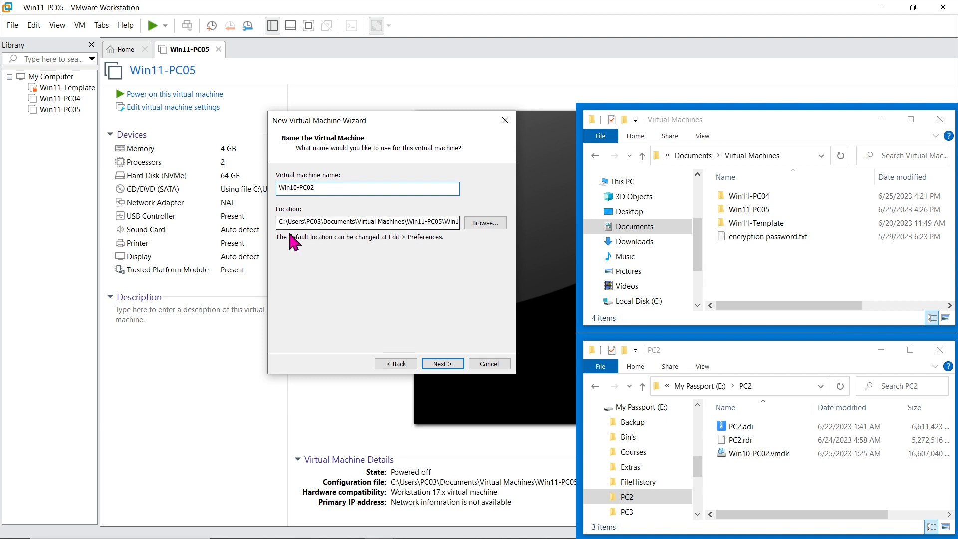
{"action": "mouse_move", "coordinate": [457, 240]}
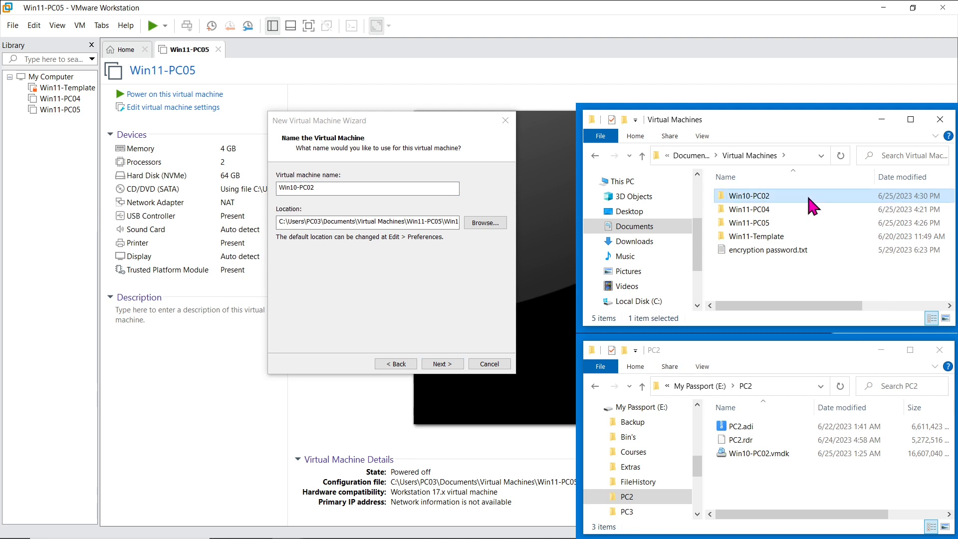
{"action": "left_click", "coordinate": [485, 221]}
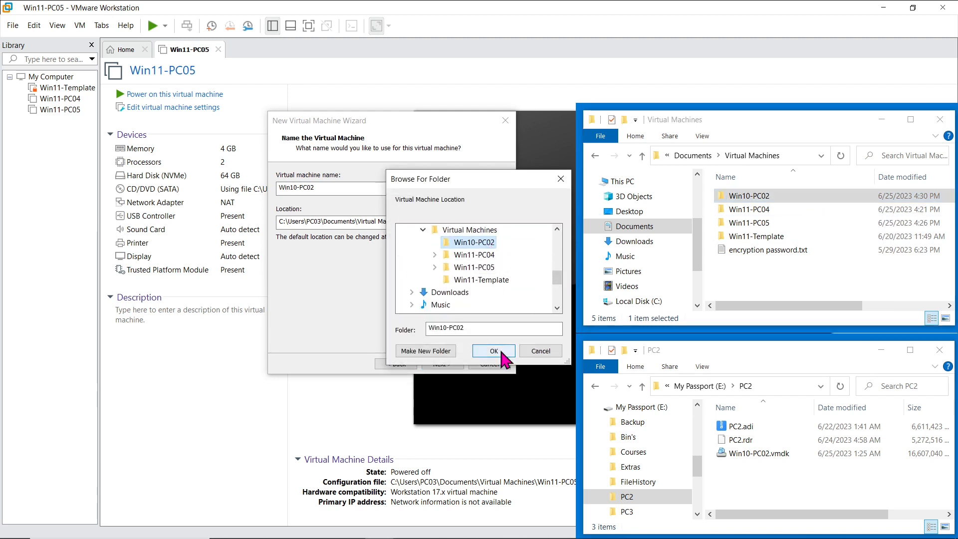
Step: Store the VM in the Win10-PC02 folder with its 60 GB disk as a single file
{"action": "left_click", "coordinate": [493, 351]}
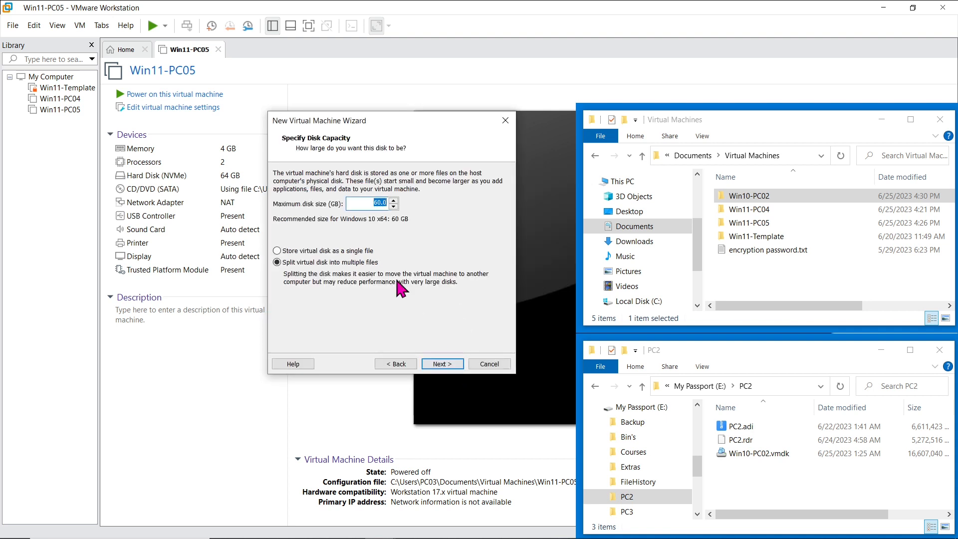
{"action": "left_click", "coordinate": [277, 250]}
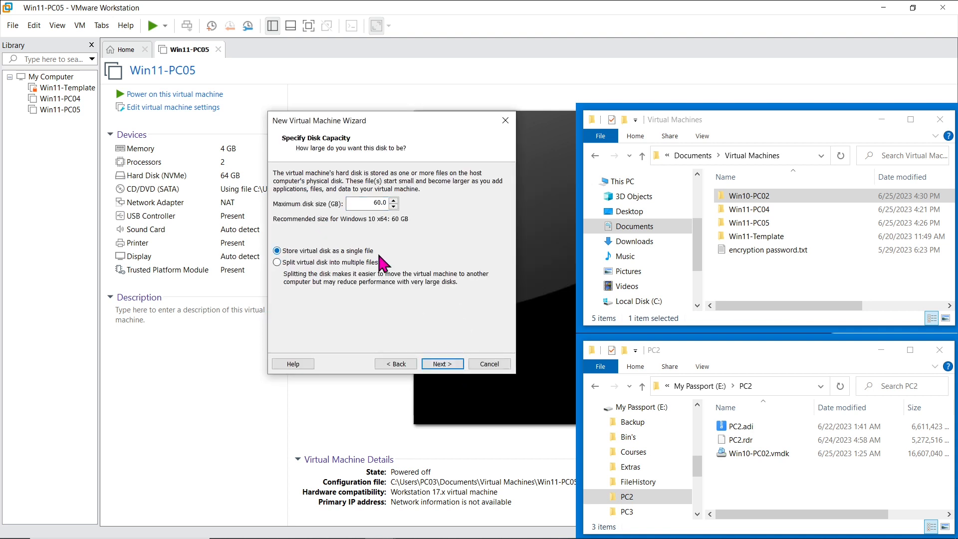
{"action": "mouse_move", "coordinate": [411, 317]}
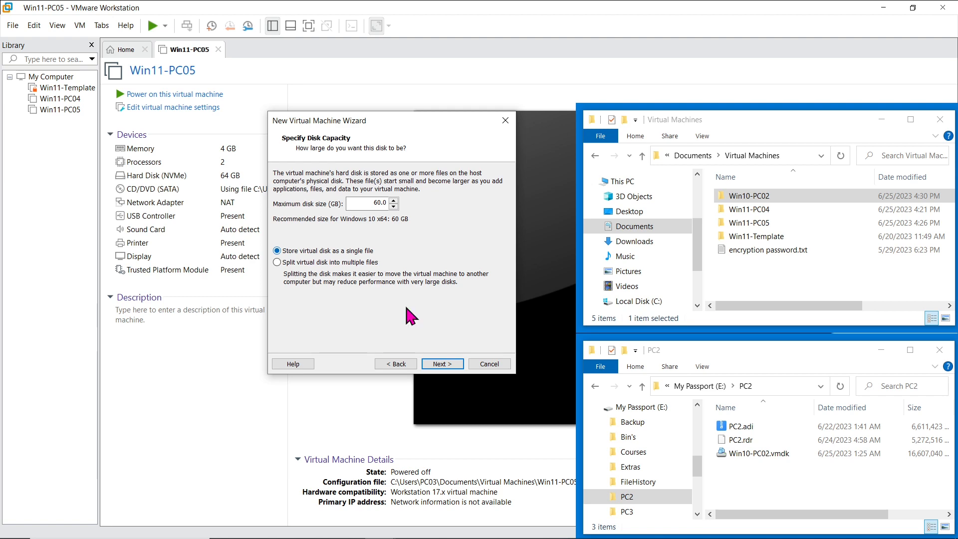
{"action": "left_click", "coordinate": [442, 364]}
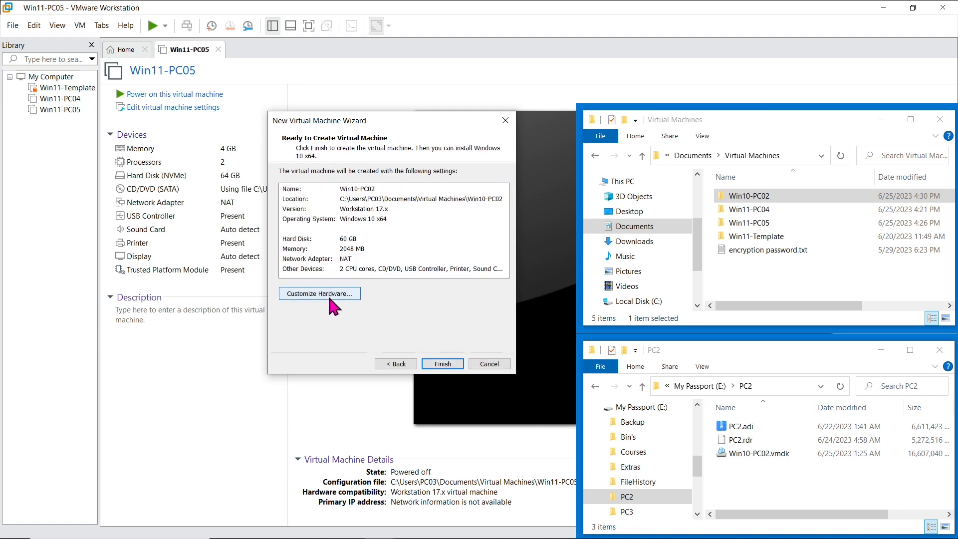
Step: Customize hardware to 4096 MB memory and finish creating Win10-PC02
{"action": "left_click", "coordinate": [319, 294]}
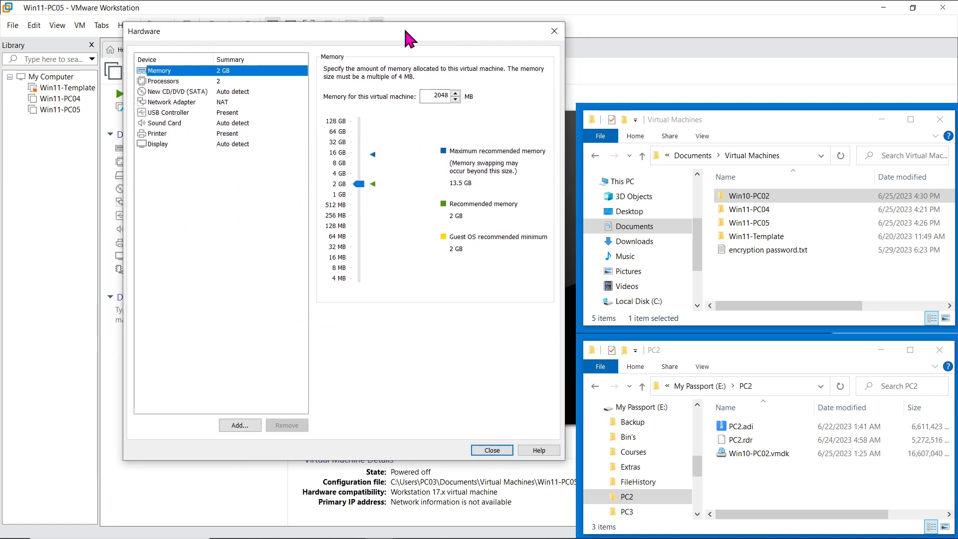
{"action": "left_click_drag", "start_coordinate": [361, 184], "coordinate": [362, 153]}
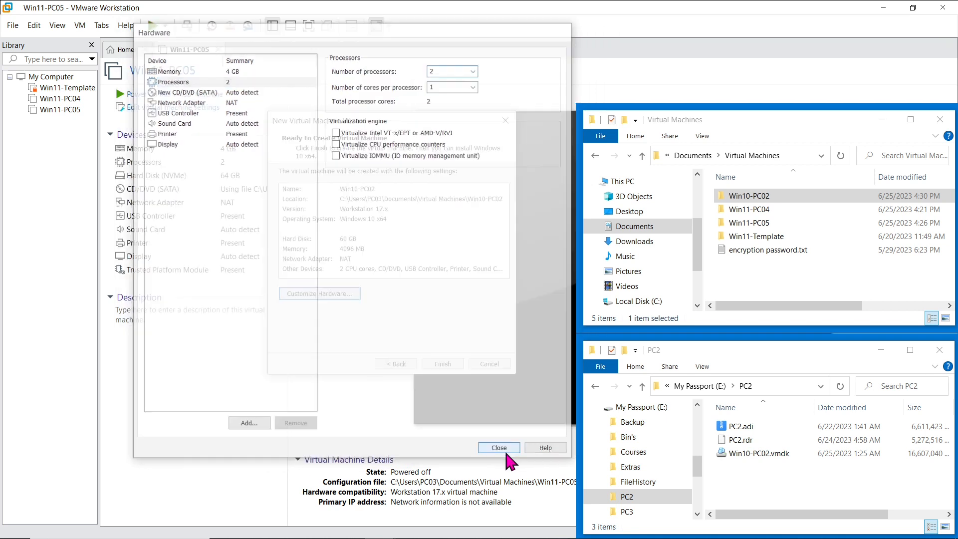
{"action": "left_click", "coordinate": [500, 447]}
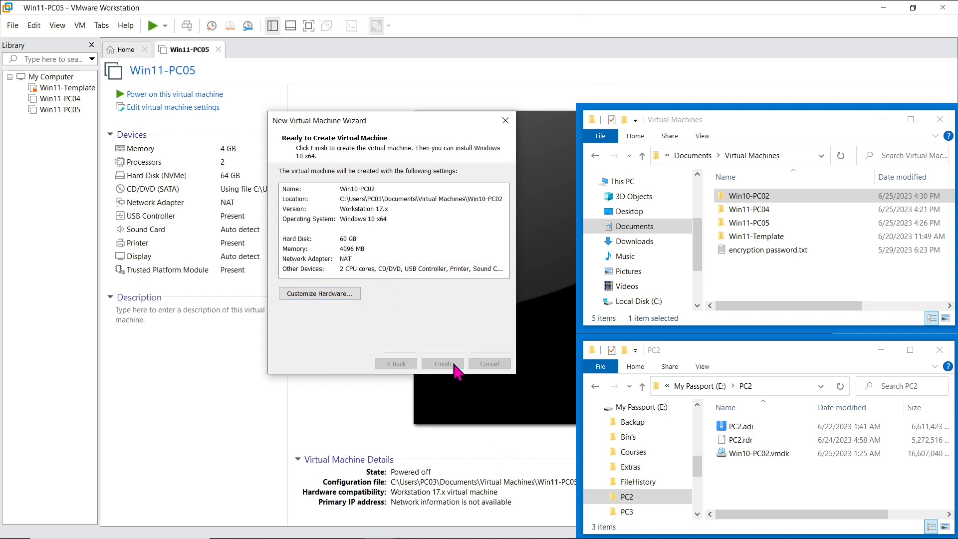
{"action": "left_click", "coordinate": [442, 364]}
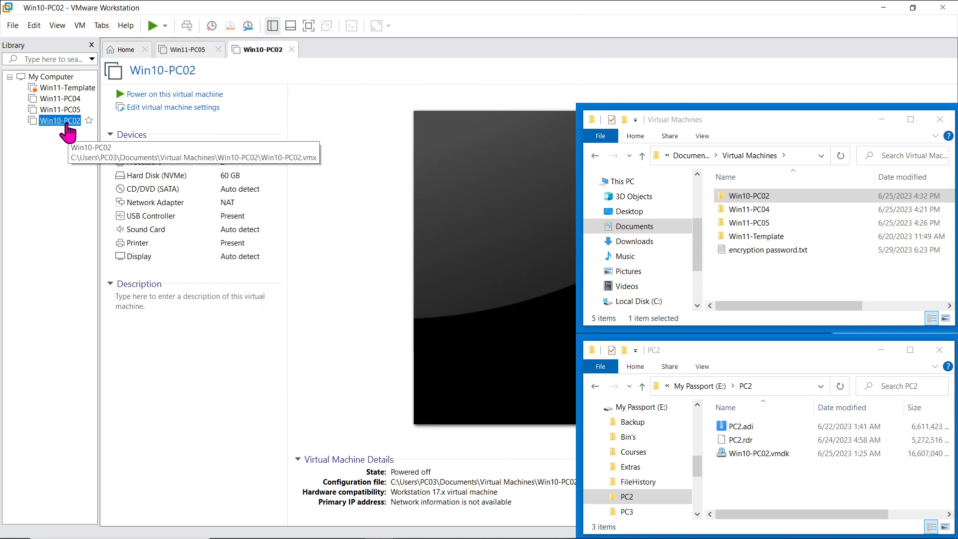
Step: Close VMware and rename the new Win10-PC02.vmdk to .BK in its folder
{"action": "double_click", "coordinate": [742, 195]}
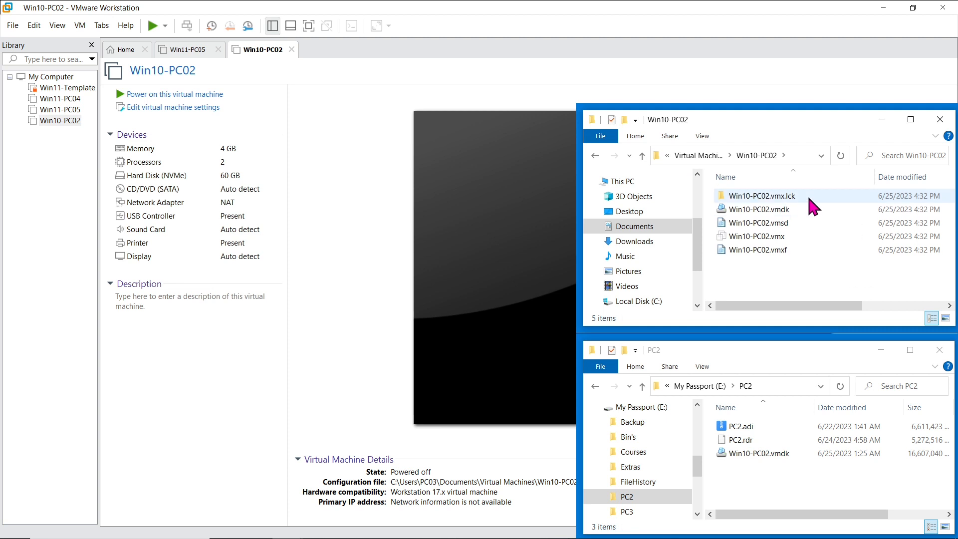
{"action": "left_click", "coordinate": [772, 209]}
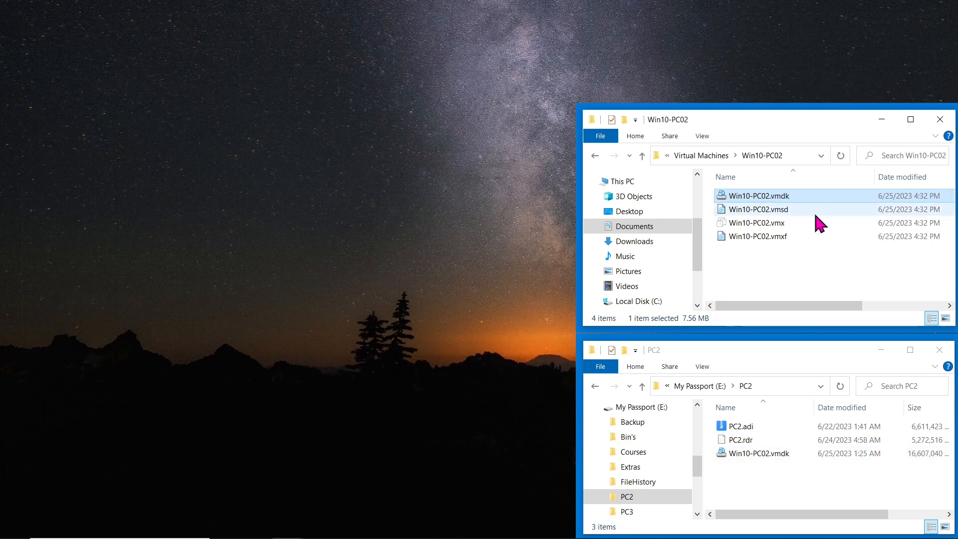
{"action": "right_click", "coordinate": [758, 196]}
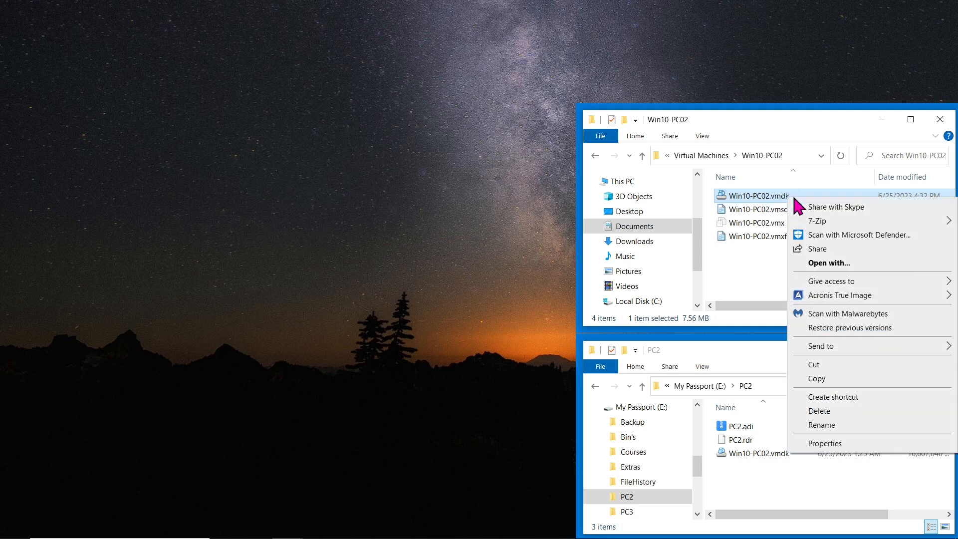
{"action": "left_click", "coordinate": [821, 426]}
{"action": "type", "text": "BK"}
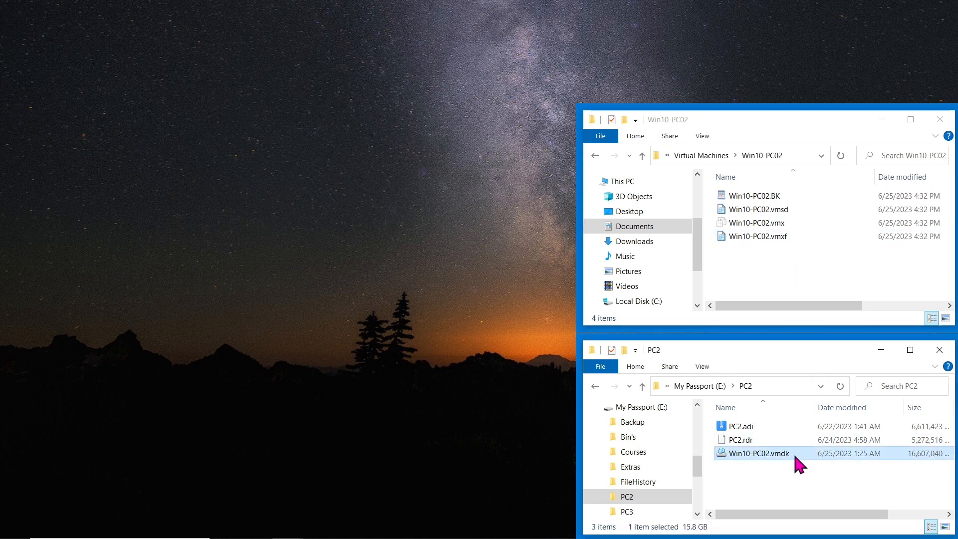
Step: Paste the imaged 15.8 GB Win10-PC02.vmdk from PC2 into the Win10-PC02 folder
{"action": "right_click", "coordinate": [775, 272]}
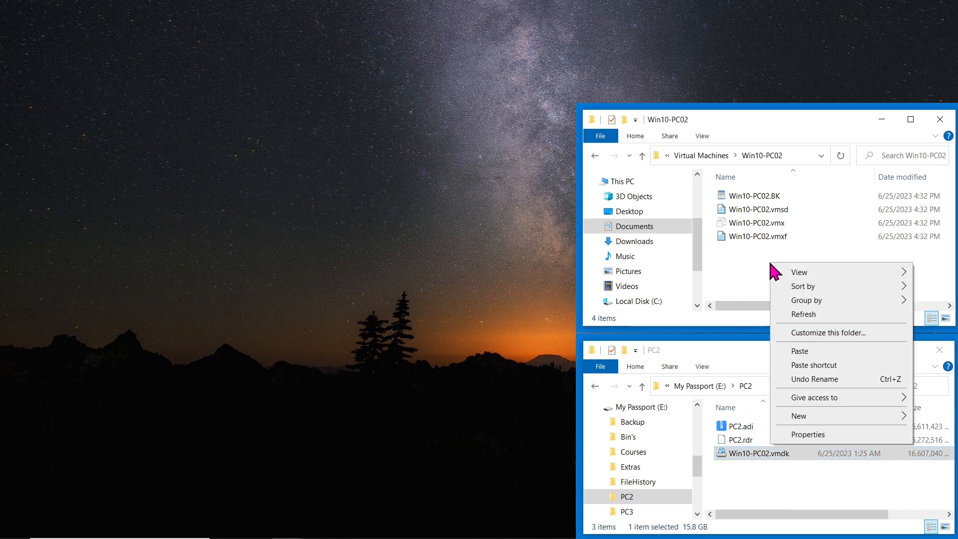
{"action": "left_click", "coordinate": [799, 350]}
{"action": "type", "text": "vm"}
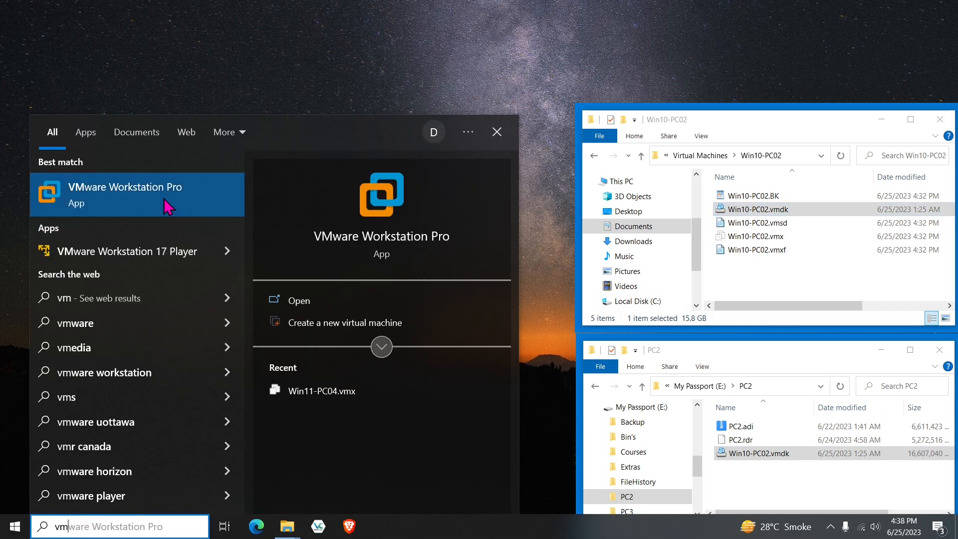
Step: Power on Win10-PC02 from the VMware library and sign in to its Windows desktop
{"action": "left_click", "coordinate": [125, 194]}
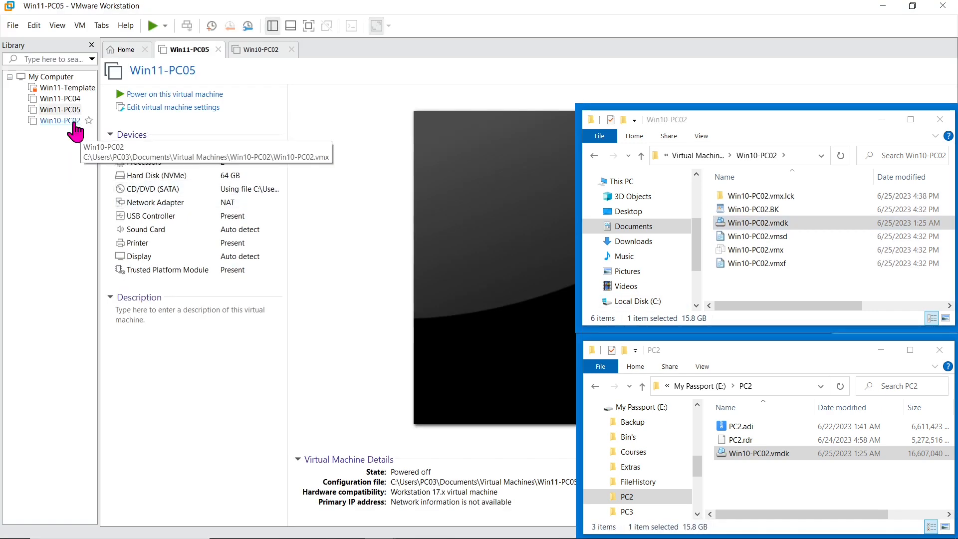
{"action": "left_click", "coordinate": [58, 121]}
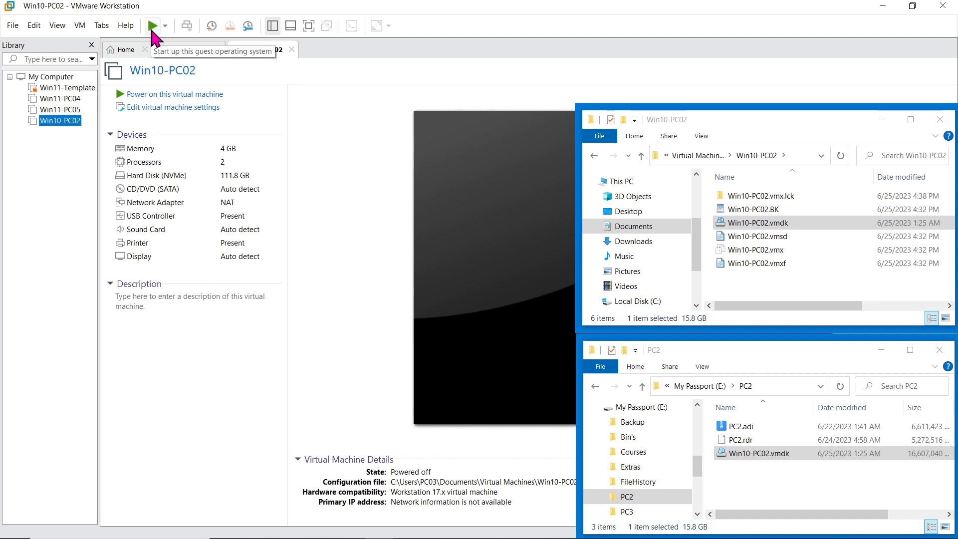
{"action": "left_click", "coordinate": [152, 26]}
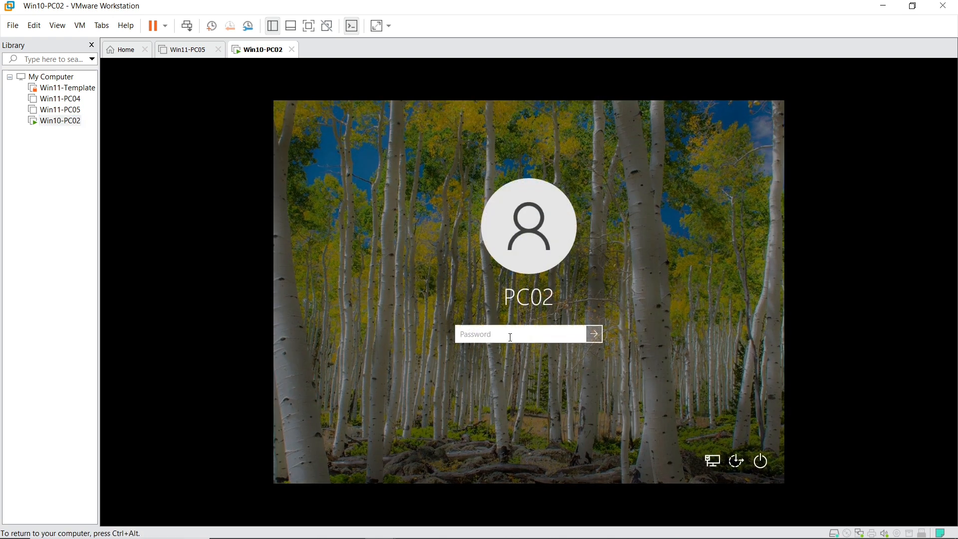
{"action": "left_click", "coordinate": [592, 335]}
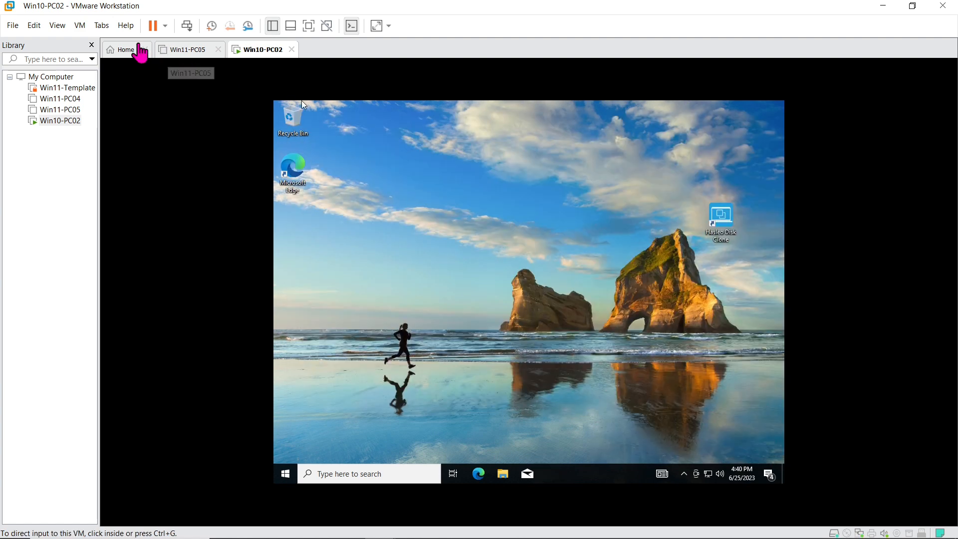
Step: Mount VMware Tools via VM > Install VMware Tools and run setup64 from the DVD drive
{"action": "left_click", "coordinate": [79, 24]}
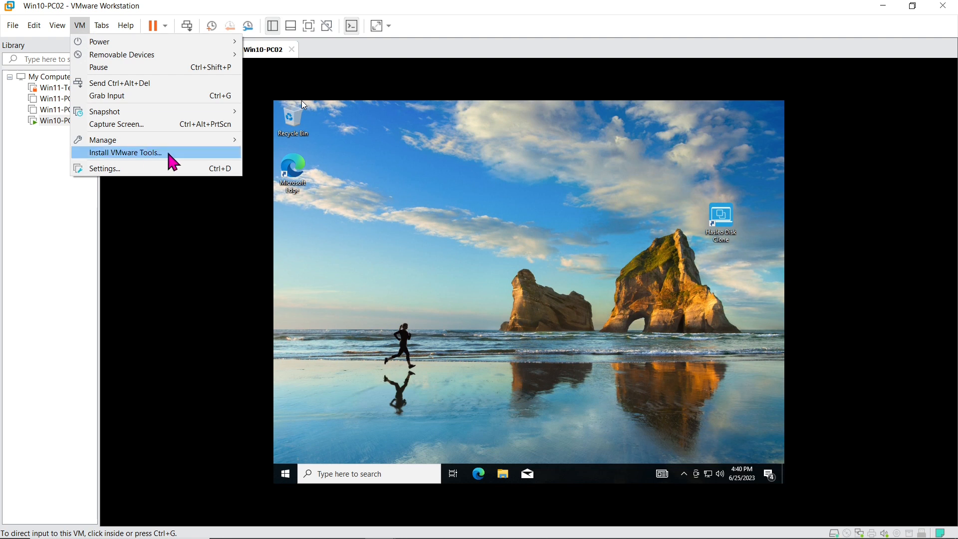
{"action": "left_click", "coordinate": [125, 153]}
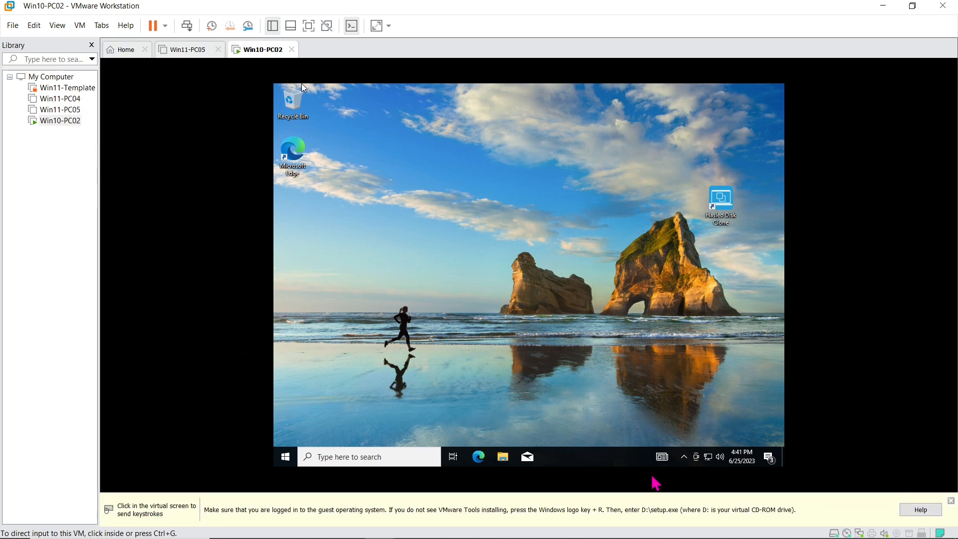
{"action": "left_click", "coordinate": [502, 456]}
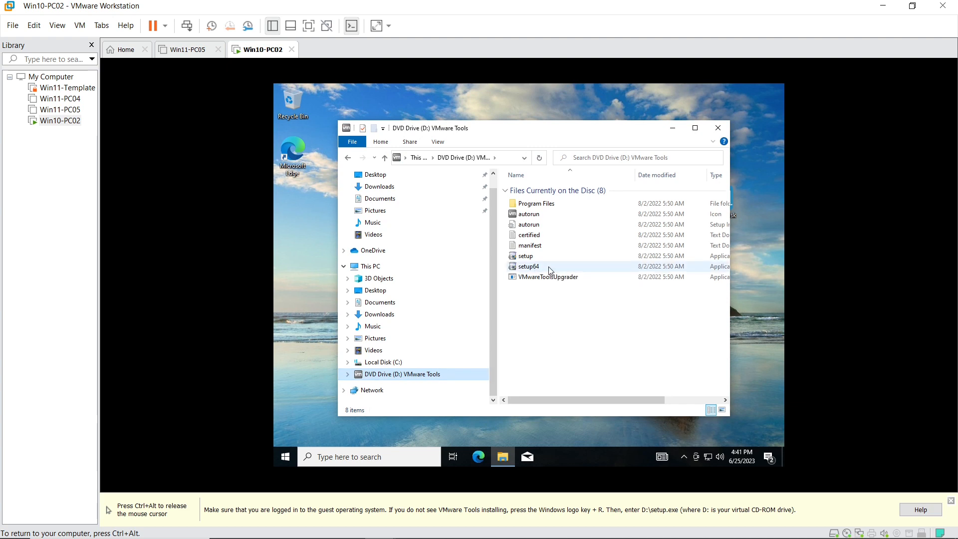
{"action": "double_click", "coordinate": [528, 265]}
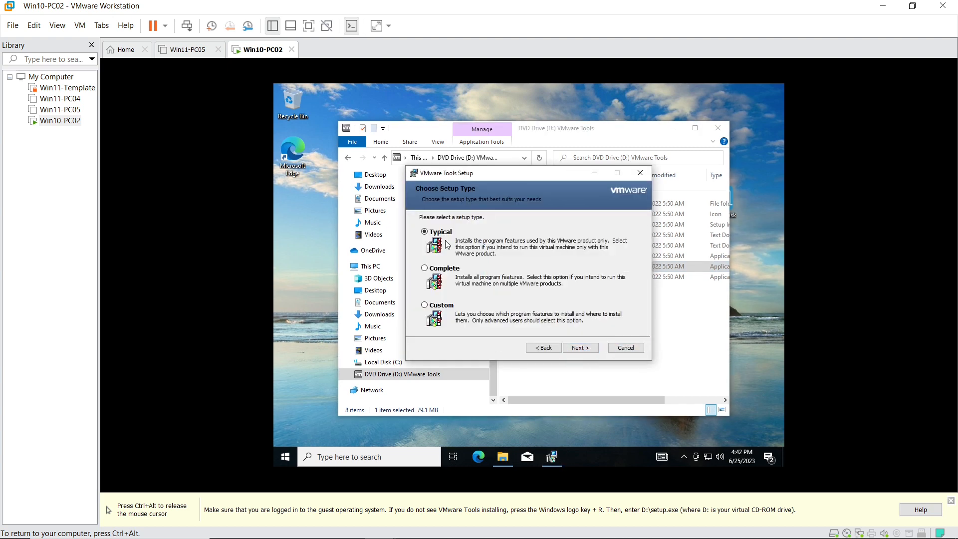
Step: Complete the Typical VMware Tools setup and restart the guest
{"action": "left_click", "coordinate": [579, 347]}
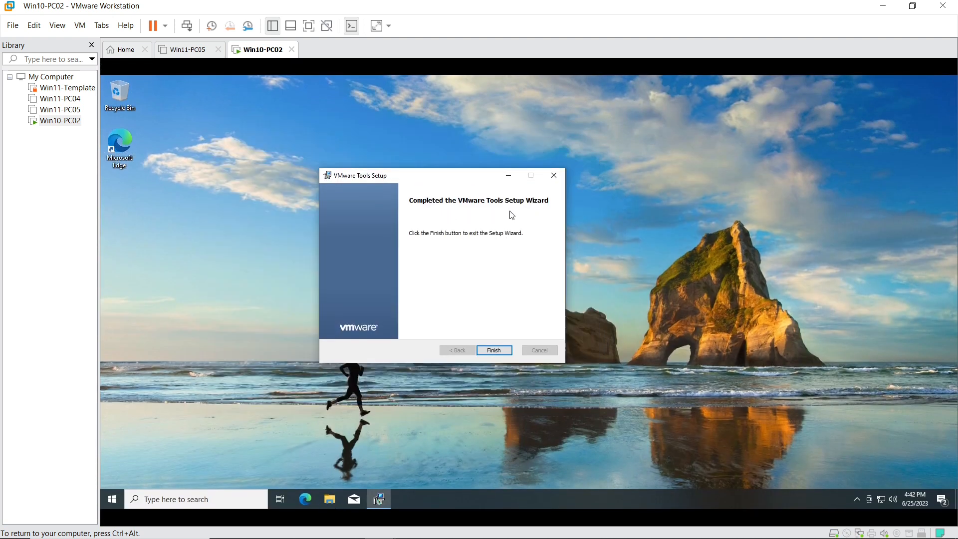
{"action": "left_click", "coordinate": [493, 350]}
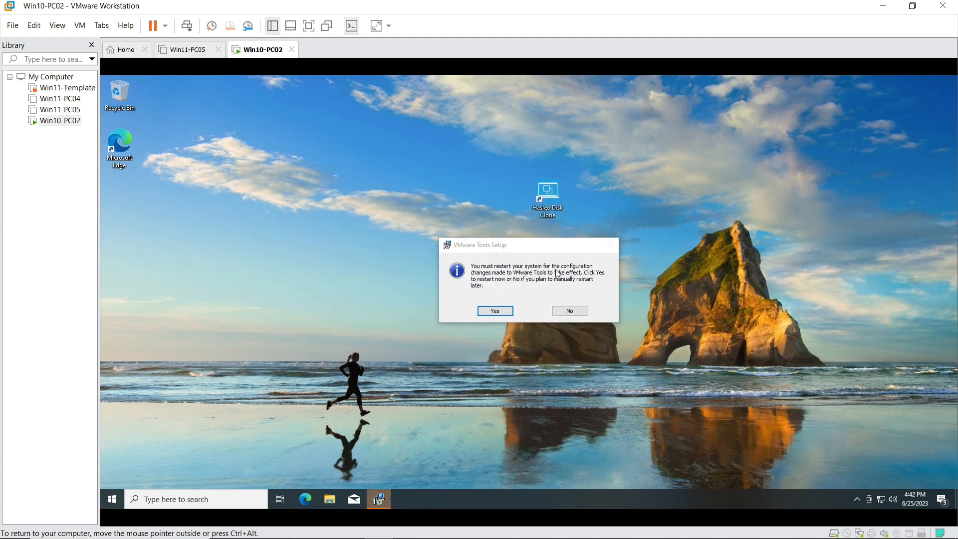
{"action": "left_click", "coordinate": [494, 311]}
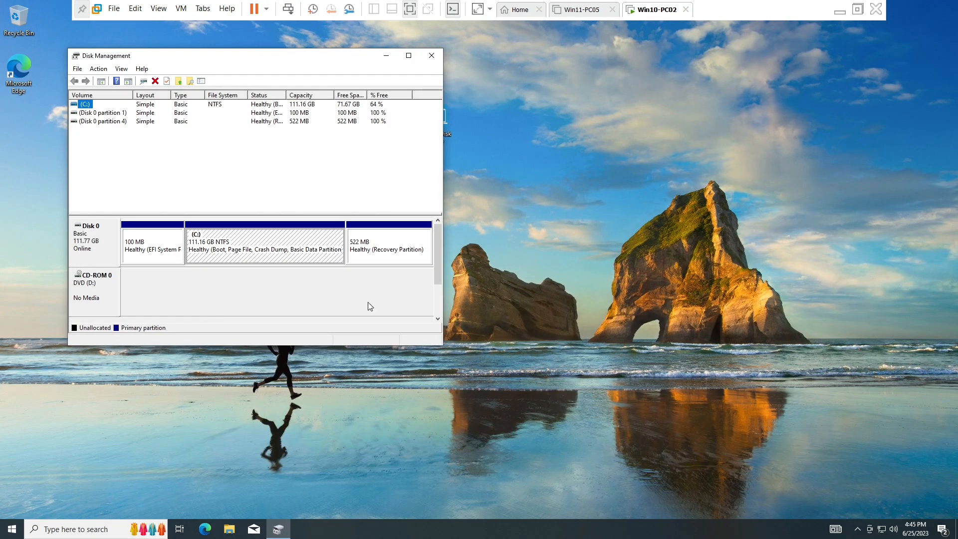
{"action": "left_click_drag", "start_coordinate": [257, 56], "coordinate": [373, 154]}
{"action": "type", "text": "activa"}
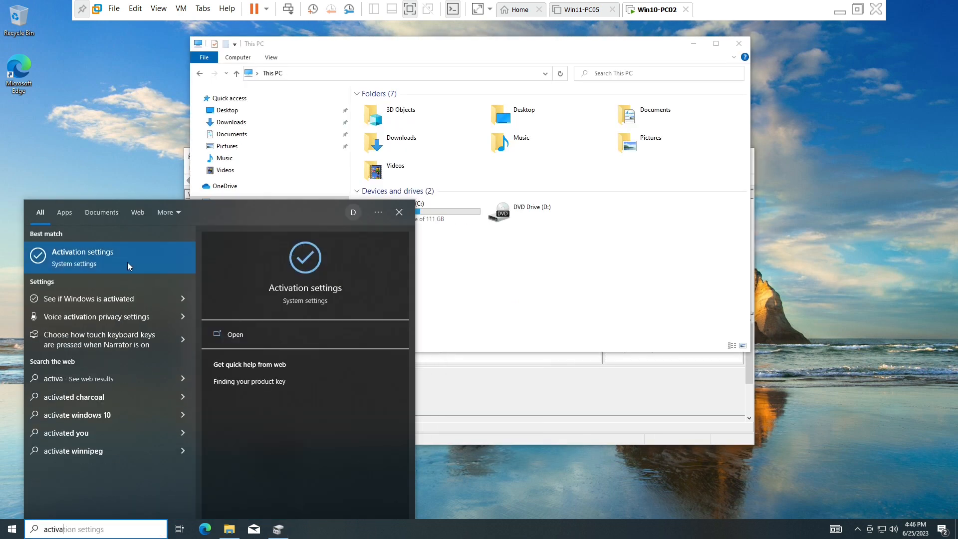
{"action": "left_click", "coordinate": [81, 251]}
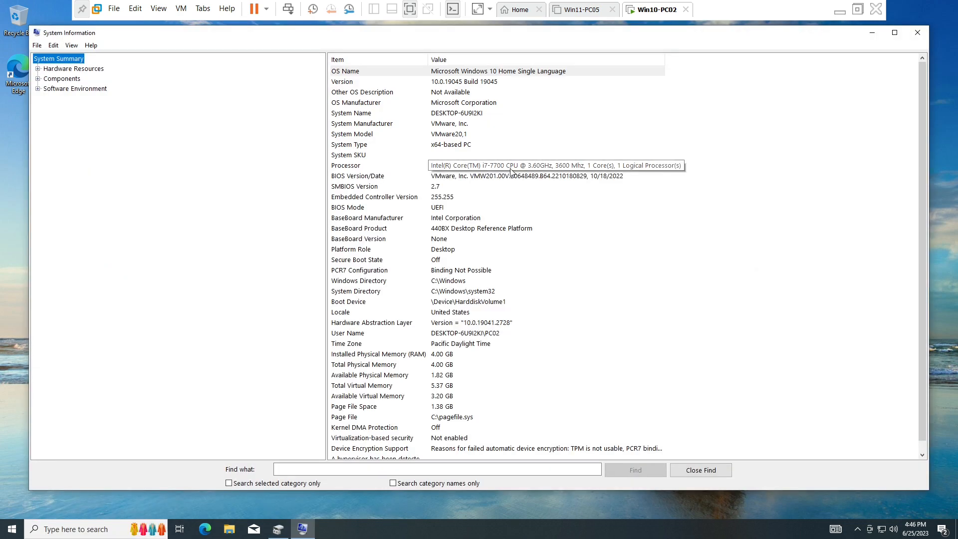
{"action": "left_click", "coordinate": [916, 32]}
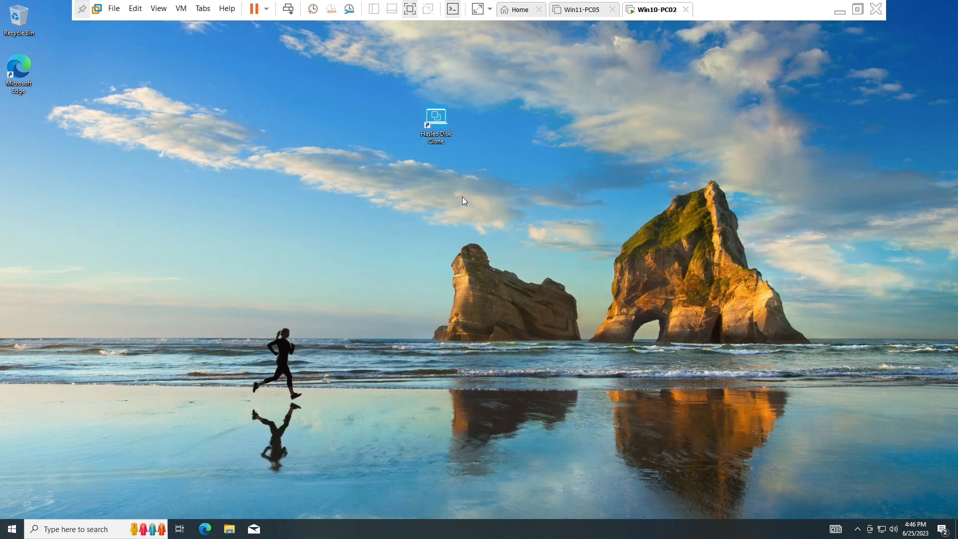